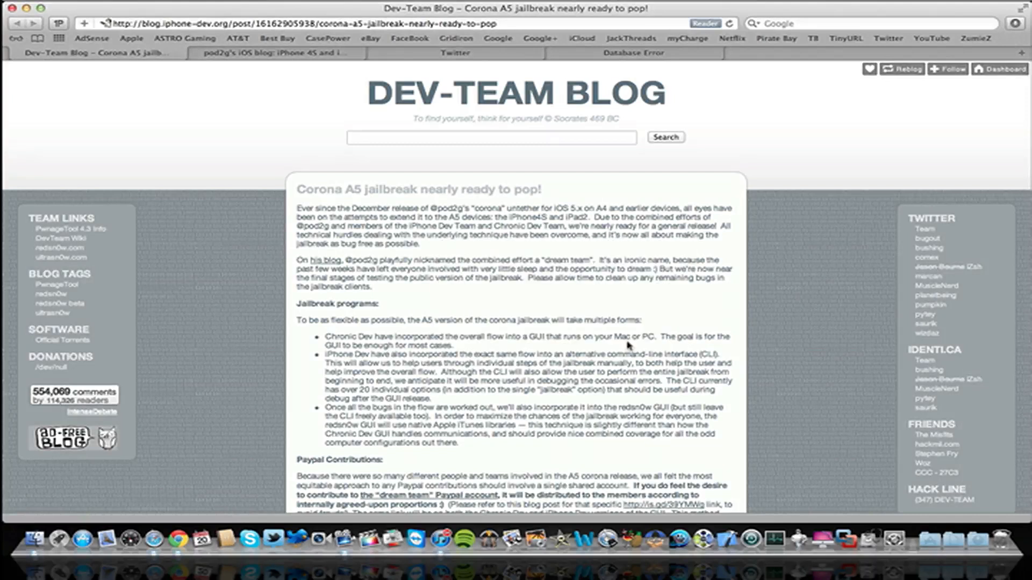
{"action": "mouse_move", "coordinate": [302, 98]}
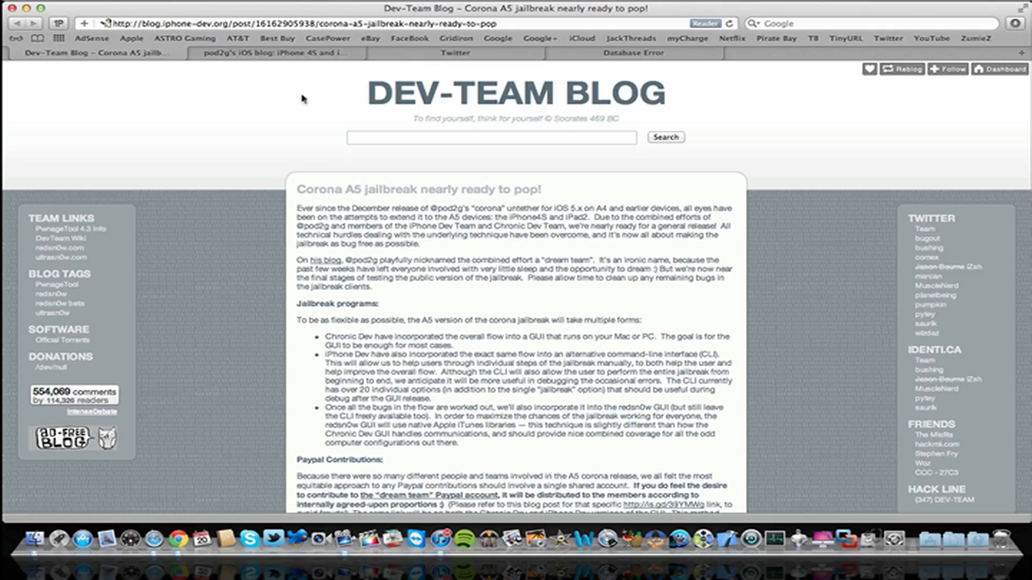
Step: Scroll the Dev-Team post down to the PayPal contributions and supported iPhone 4S/iPad 2 firmware sections
{"action": "left_click", "coordinate": [272, 53]}
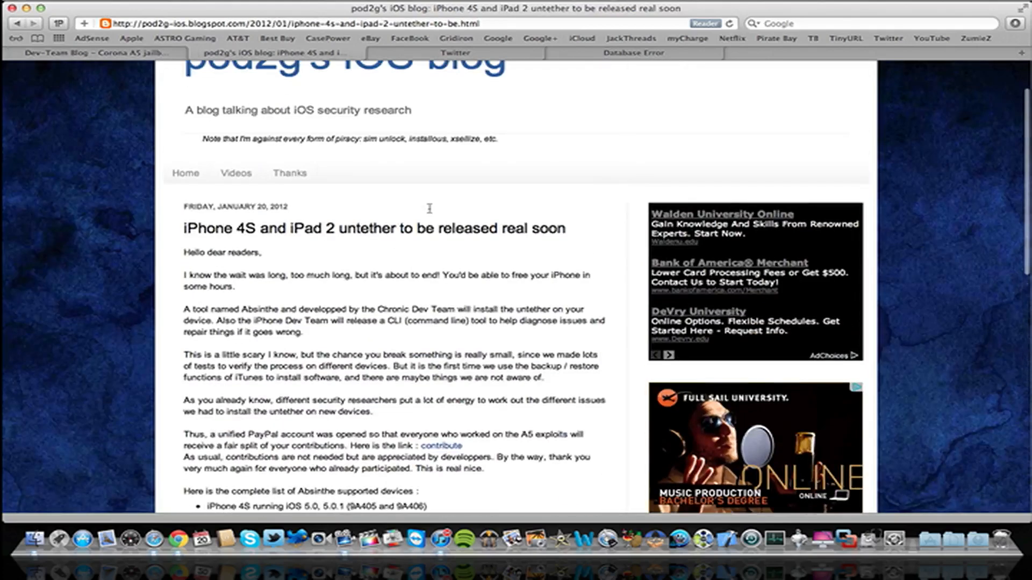
{"action": "scroll", "scroll_direction": "down", "scroll_amount": 3}
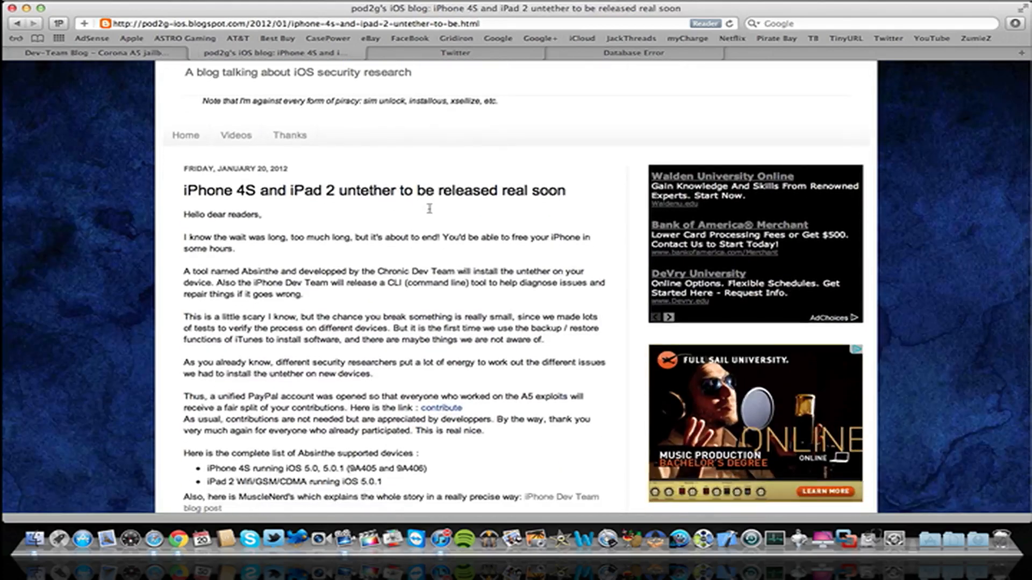
{"action": "scroll", "scroll_direction": "down", "scroll_amount": 3}
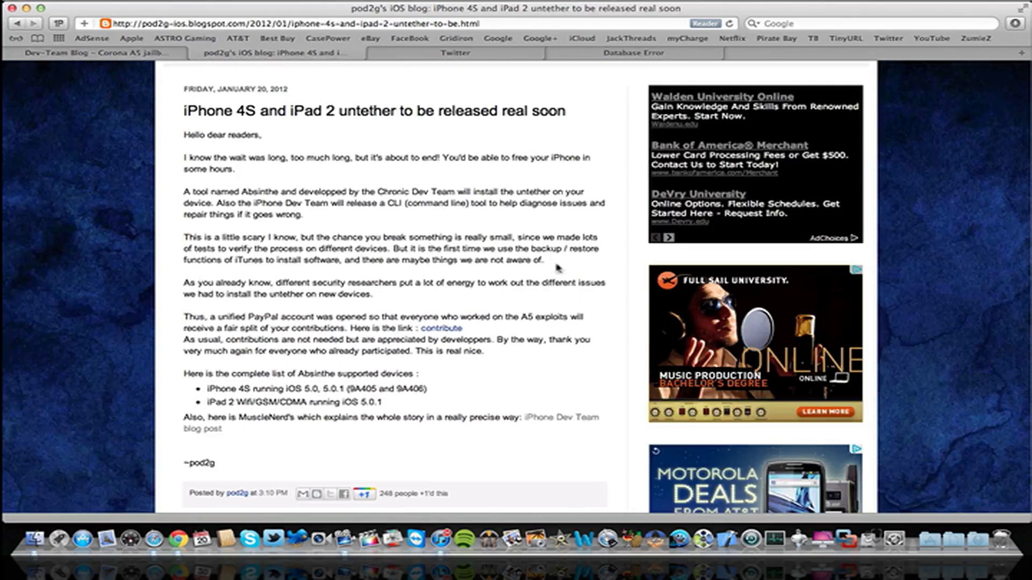
{"action": "scroll", "scroll_direction": "up", "scroll_amount": 3}
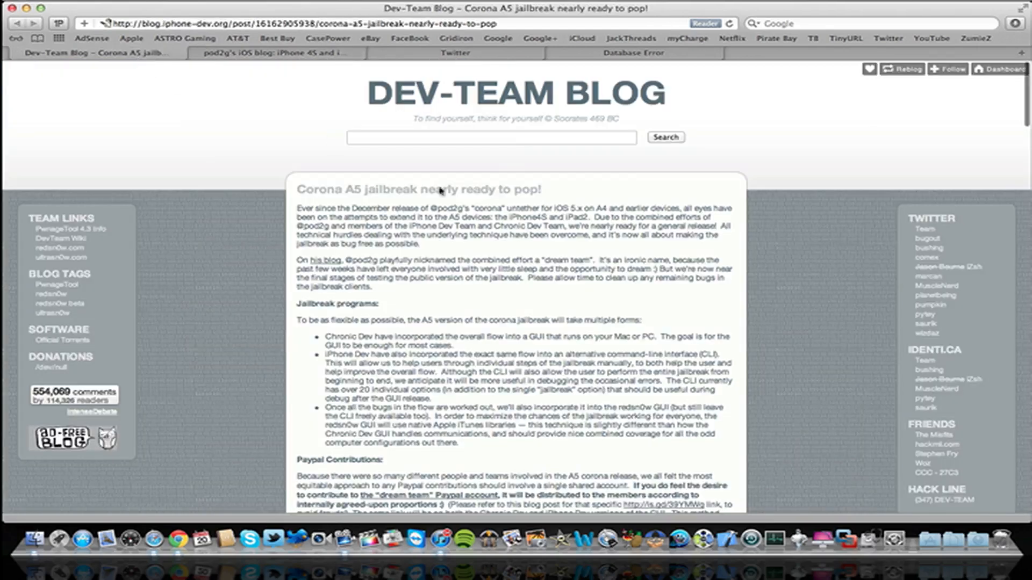
{"action": "scroll", "scroll_direction": "down", "scroll_amount": 3}
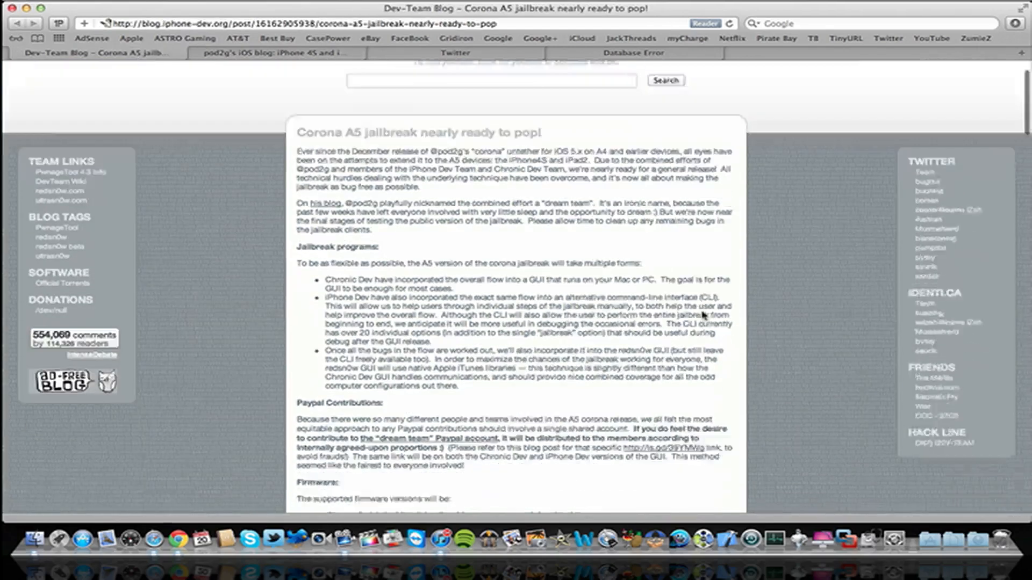
{"action": "scroll", "scroll_direction": "down", "scroll_amount": 3}
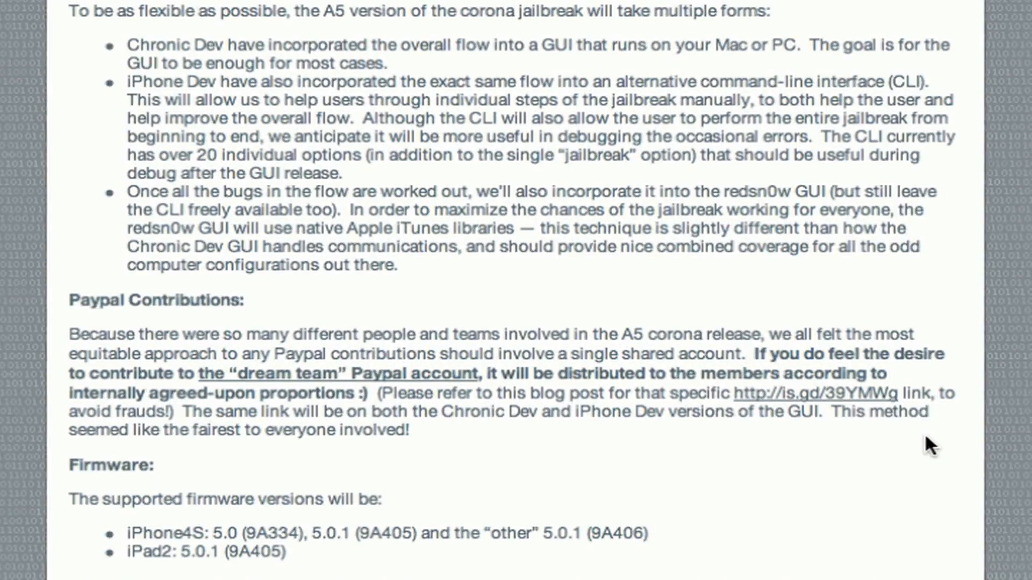
{"action": "scroll", "scroll_direction": "down", "scroll_amount": 3}
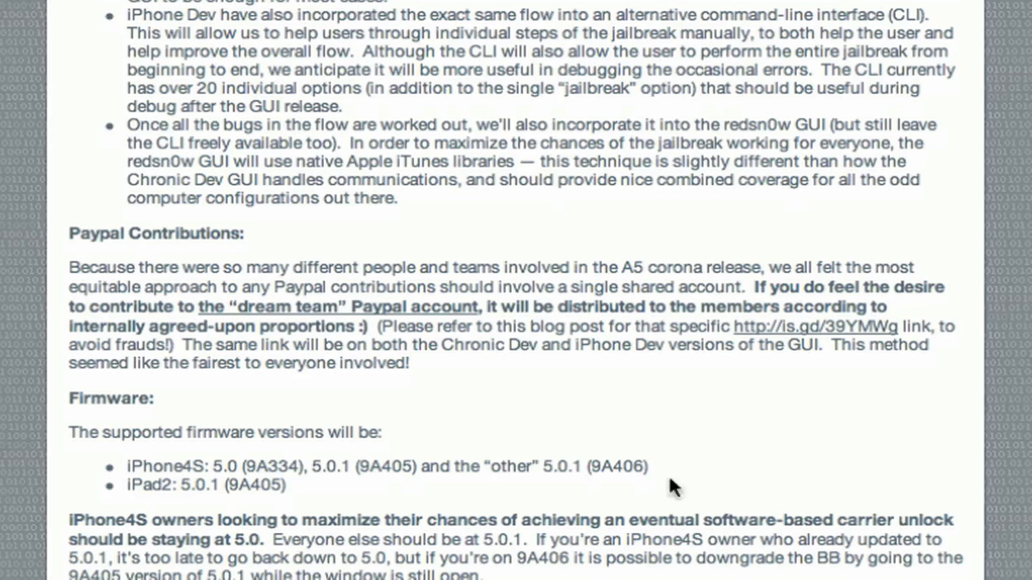
{"action": "mouse_move", "coordinate": [221, 481]}
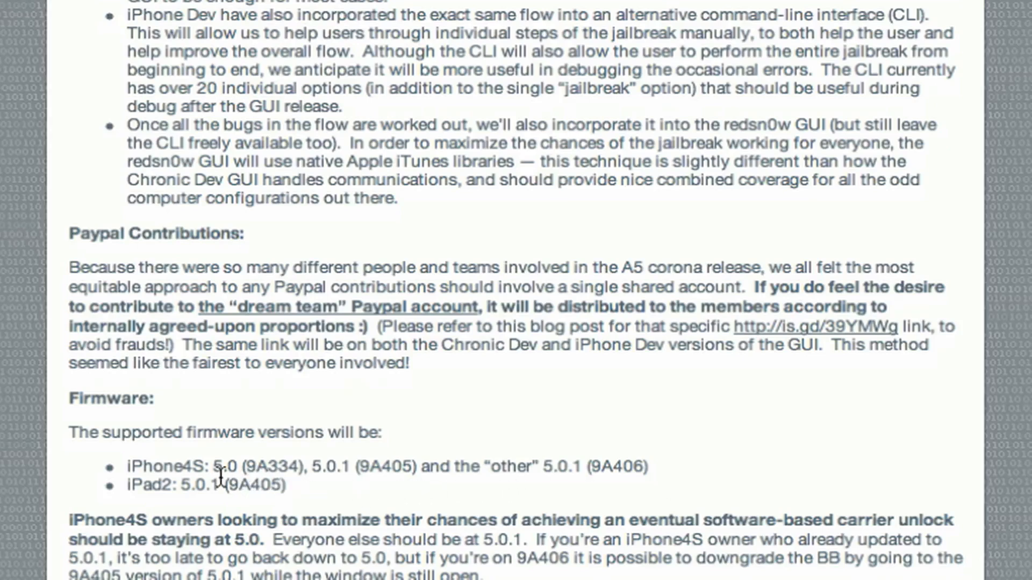
{"action": "mouse_move", "coordinate": [352, 501]}
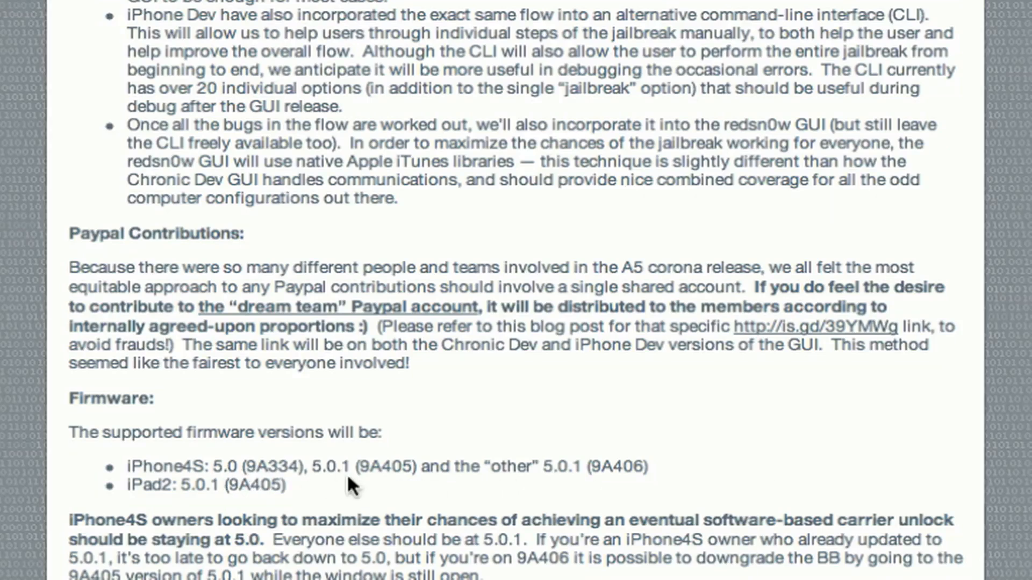
{"action": "mouse_move", "coordinate": [372, 492]}
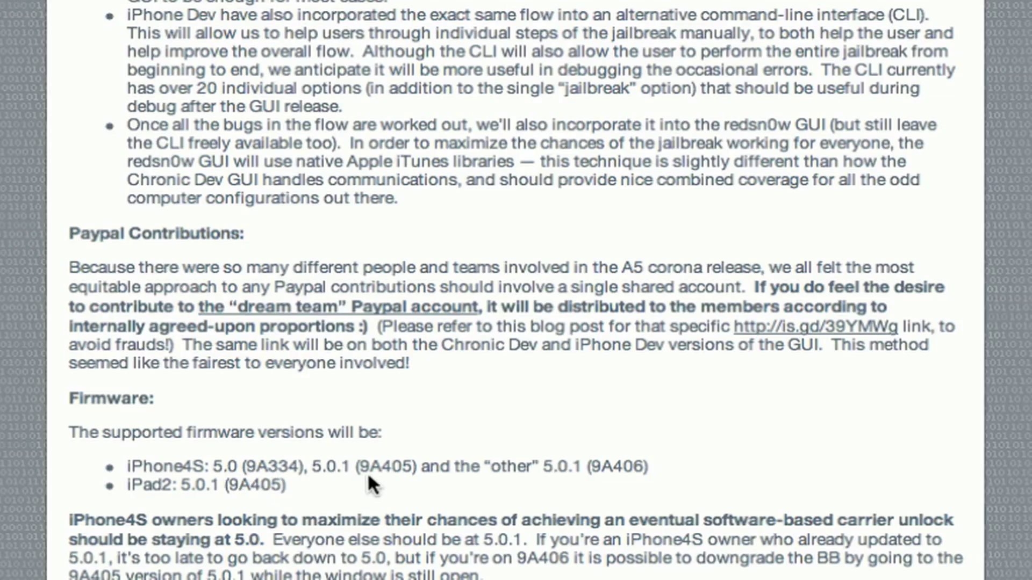
{"action": "mouse_move", "coordinate": [584, 479]}
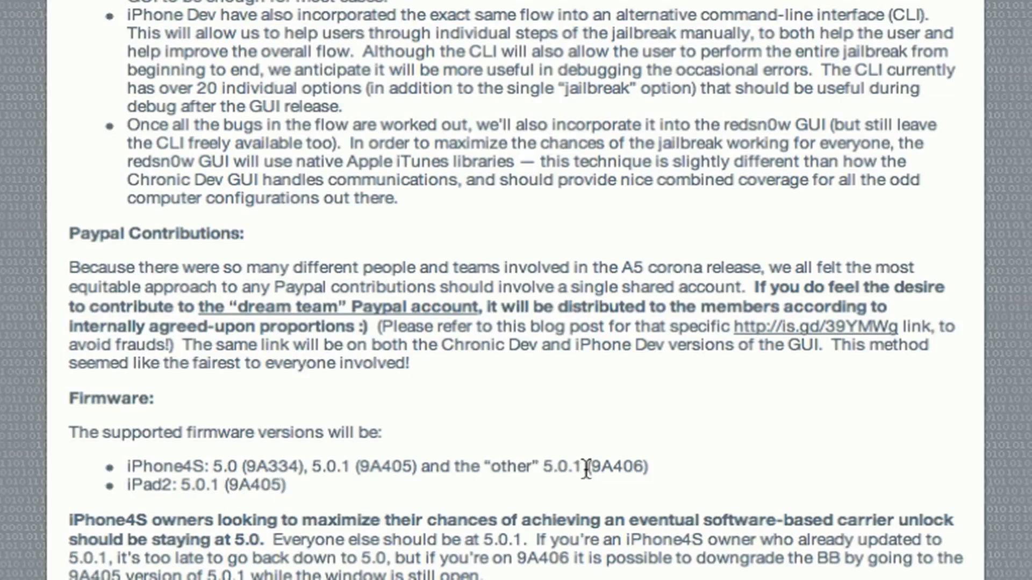
{"action": "mouse_move", "coordinate": [622, 487]}
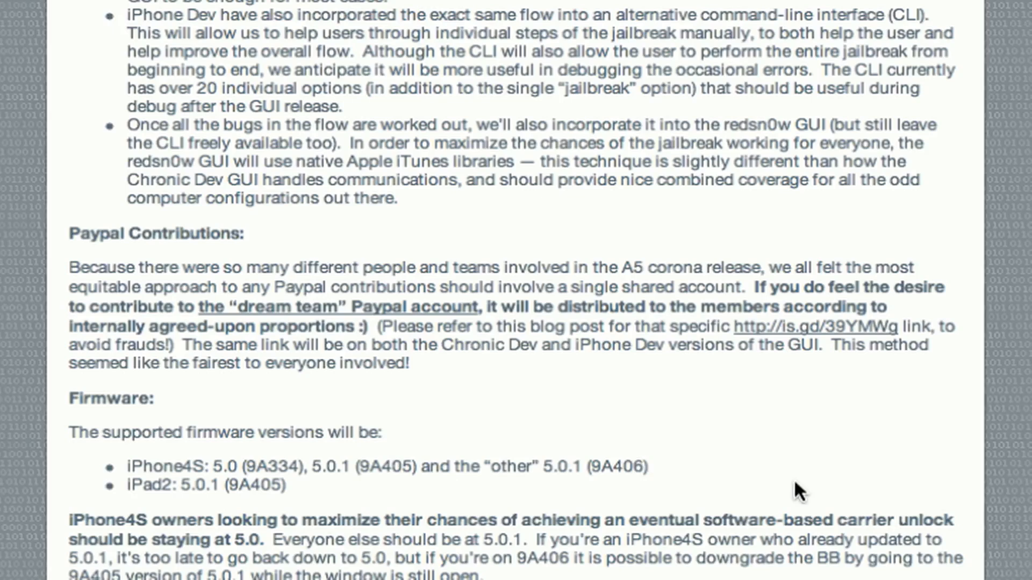
{"action": "mouse_move", "coordinate": [524, 514]}
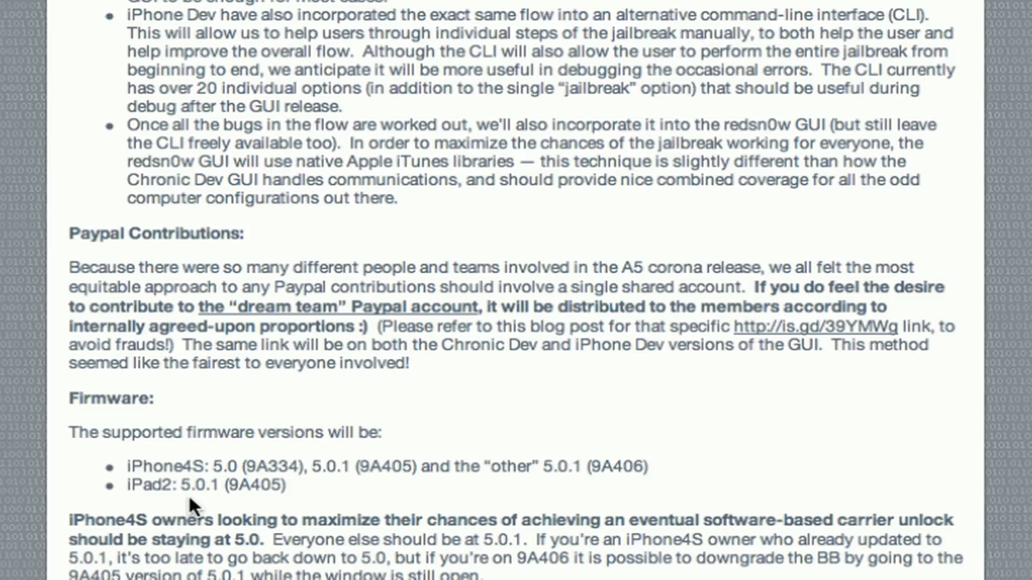
{"action": "mouse_move", "coordinate": [196, 503]}
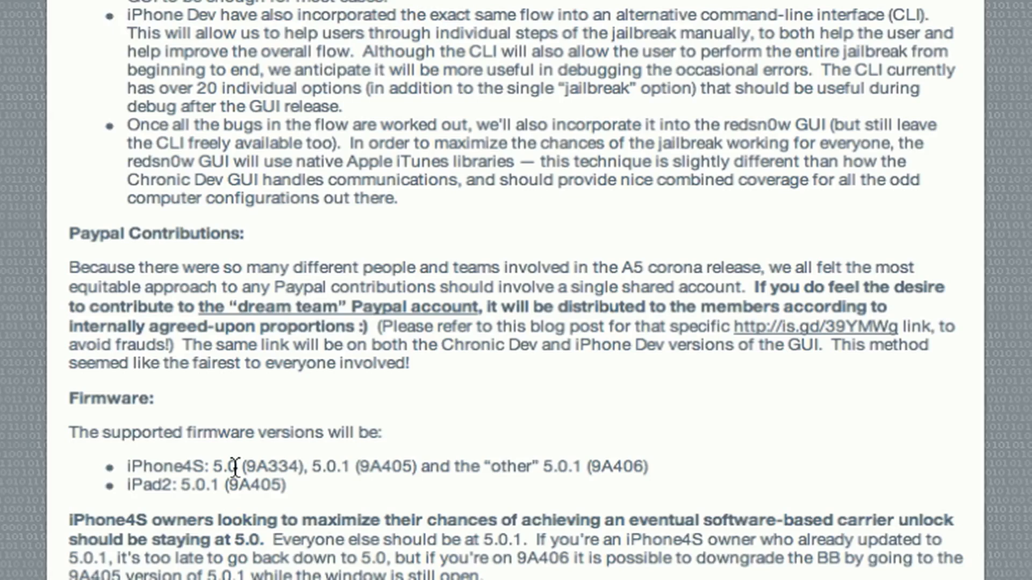
{"action": "mouse_move", "coordinate": [504, 462]}
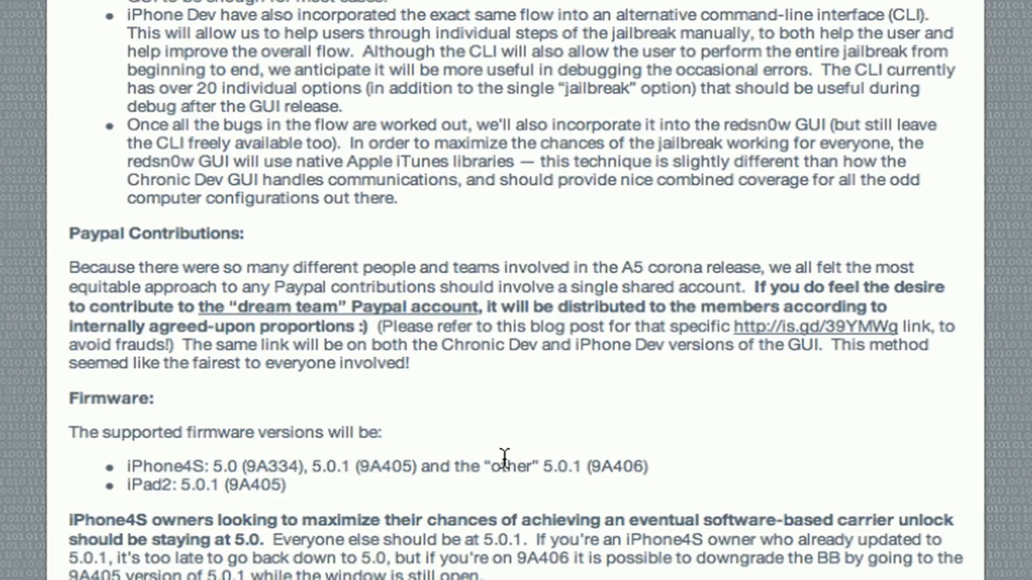
{"action": "mouse_move", "coordinate": [472, 498]}
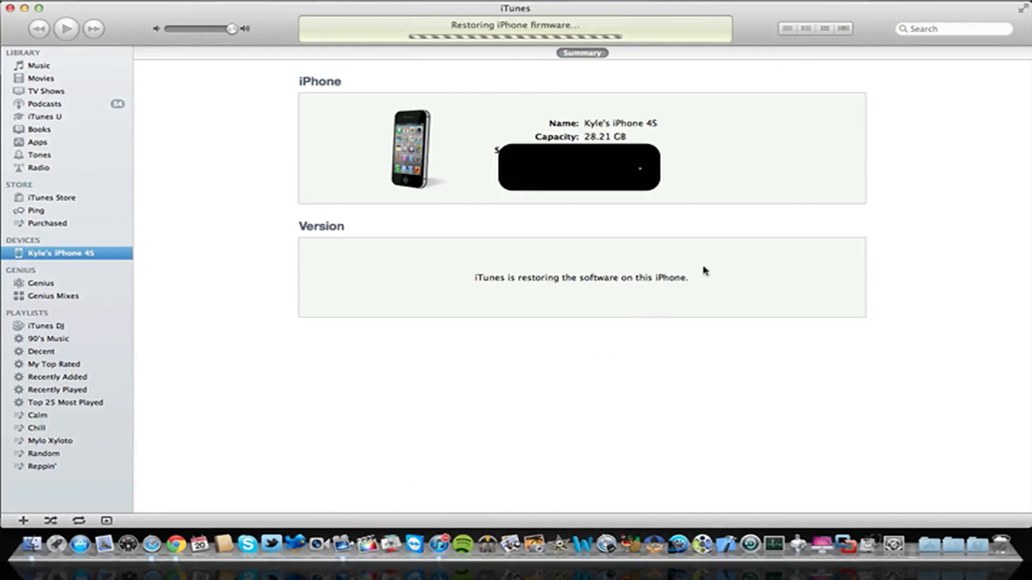
{"action": "mouse_move", "coordinate": [651, 356]}
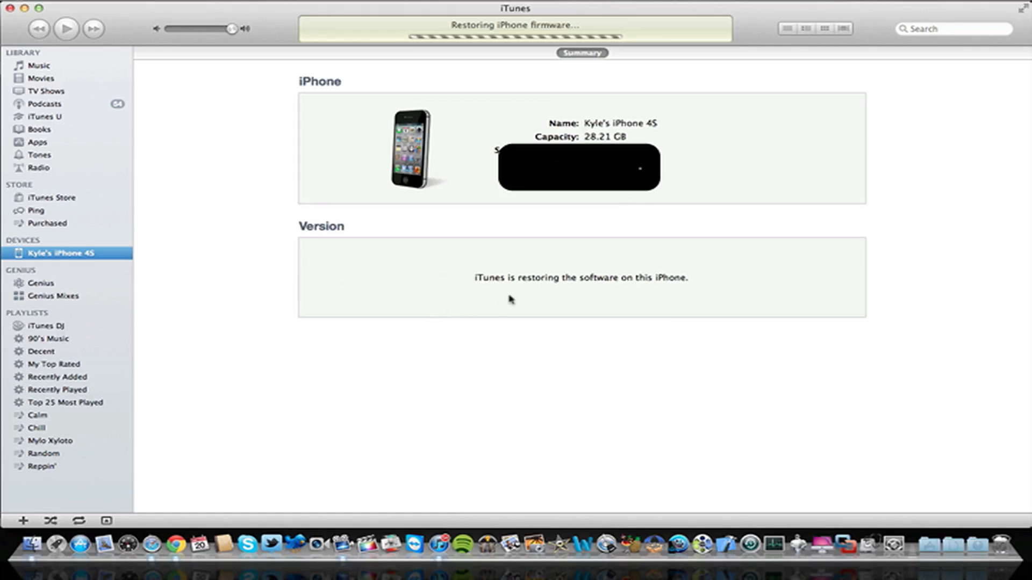
{"action": "right_click", "coordinate": [60, 253]}
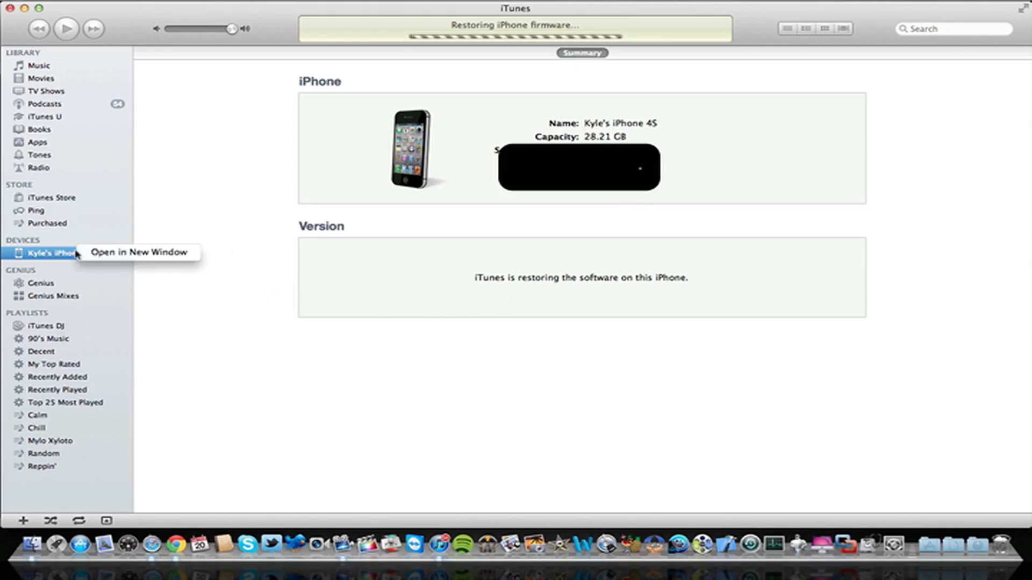
{"action": "mouse_move", "coordinate": [131, 252]}
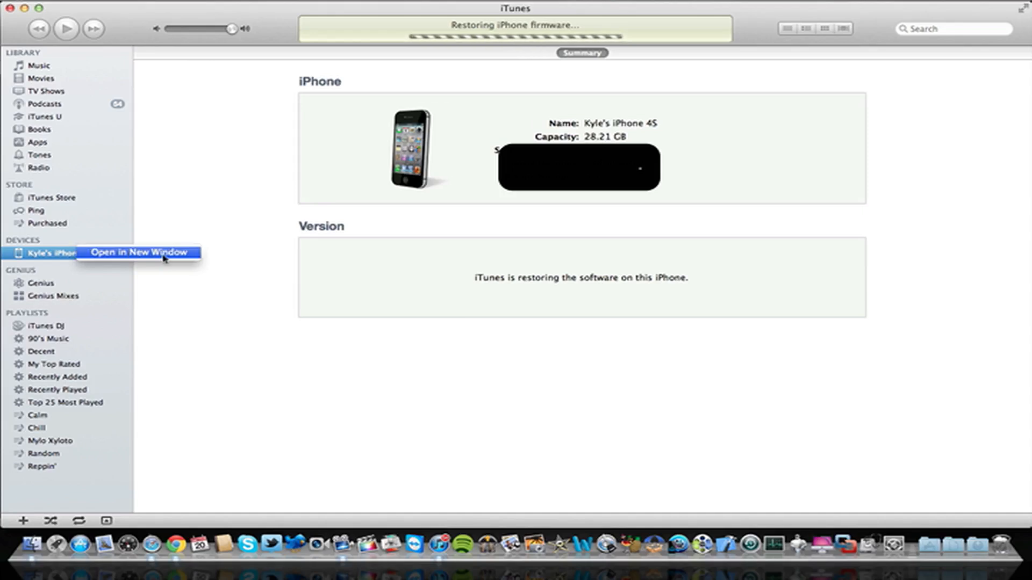
{"action": "mouse_move", "coordinate": [227, 258]}
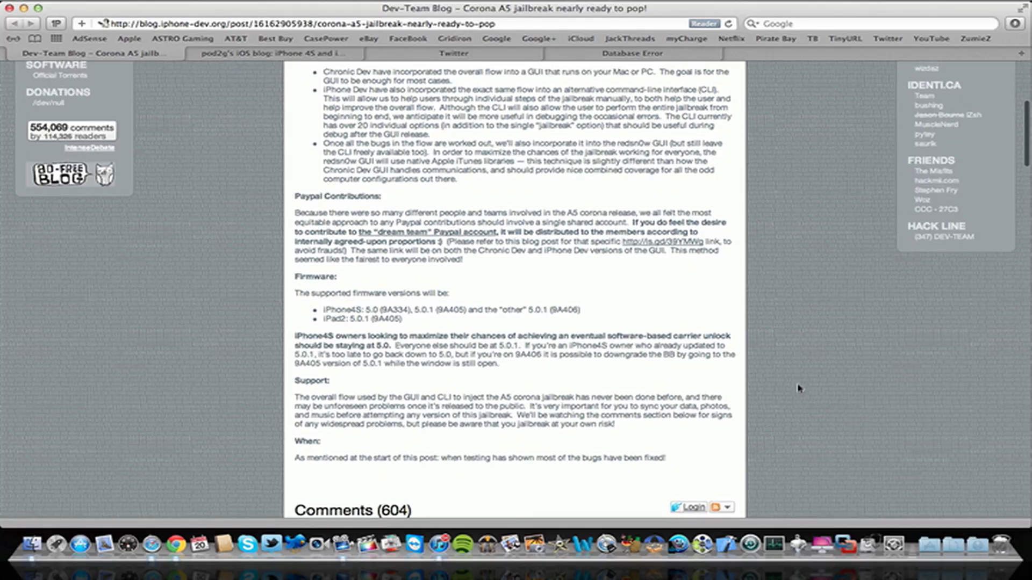
{"action": "scroll", "scroll_direction": "down", "scroll_amount": 3}
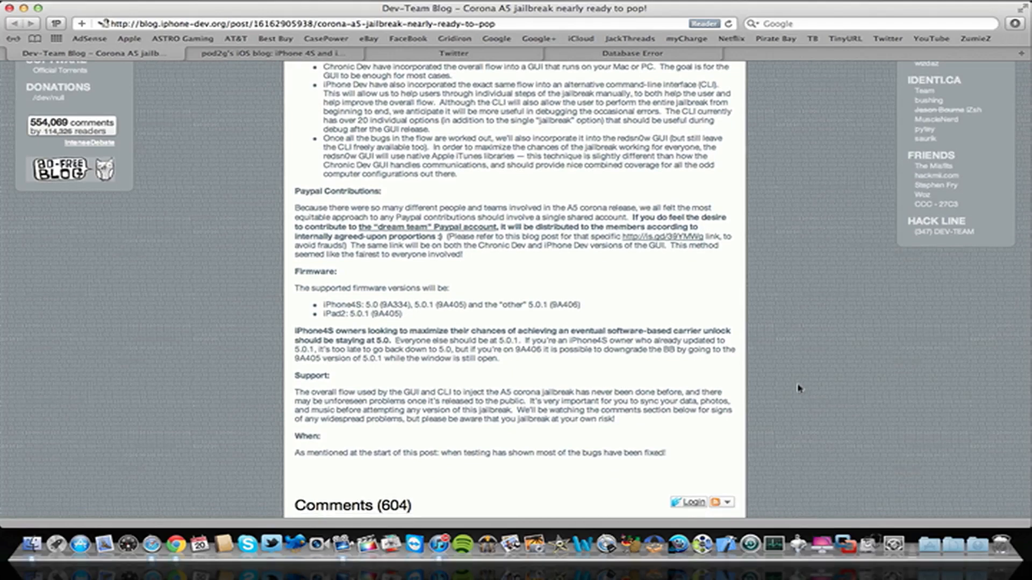
{"action": "mouse_move", "coordinate": [673, 411]}
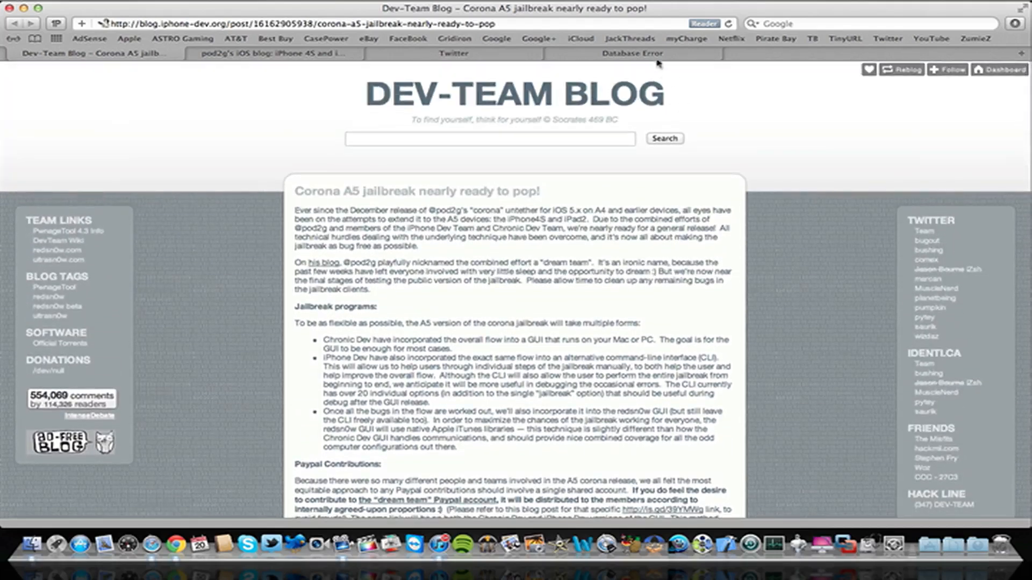
{"action": "left_click", "coordinate": [635, 54]}
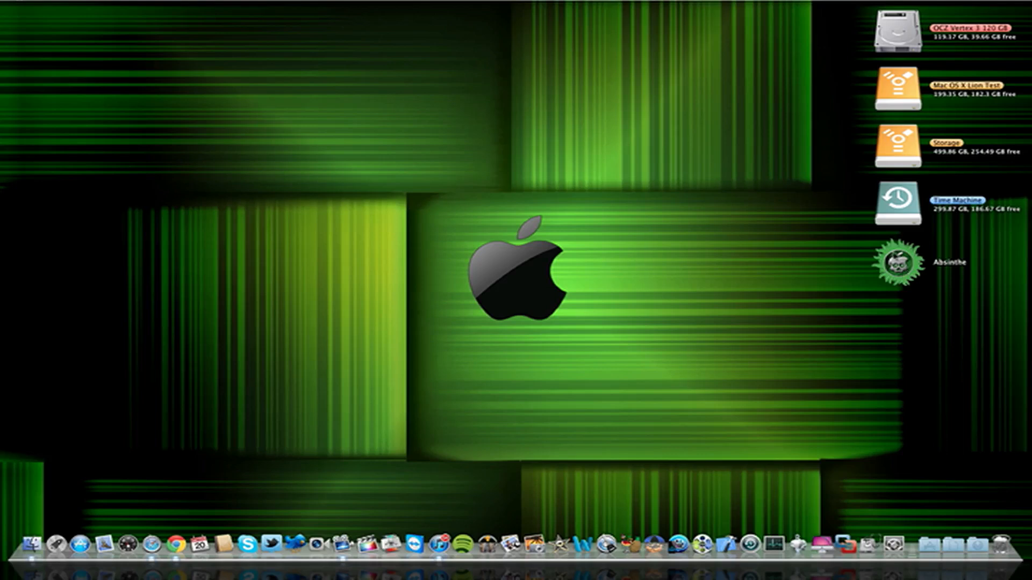
{"action": "left_click", "coordinate": [896, 263]}
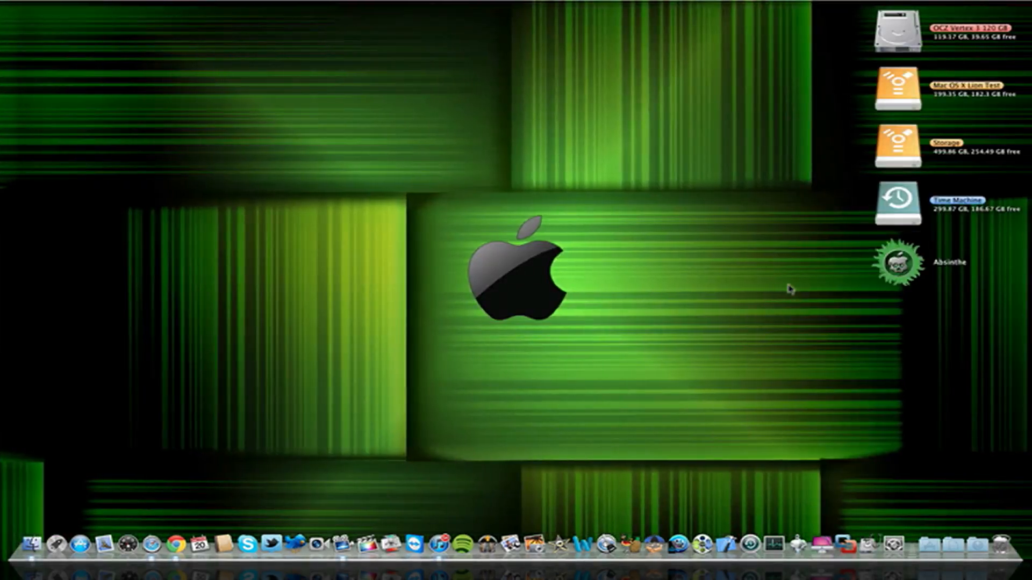
{"action": "mouse_move", "coordinate": [615, 195]}
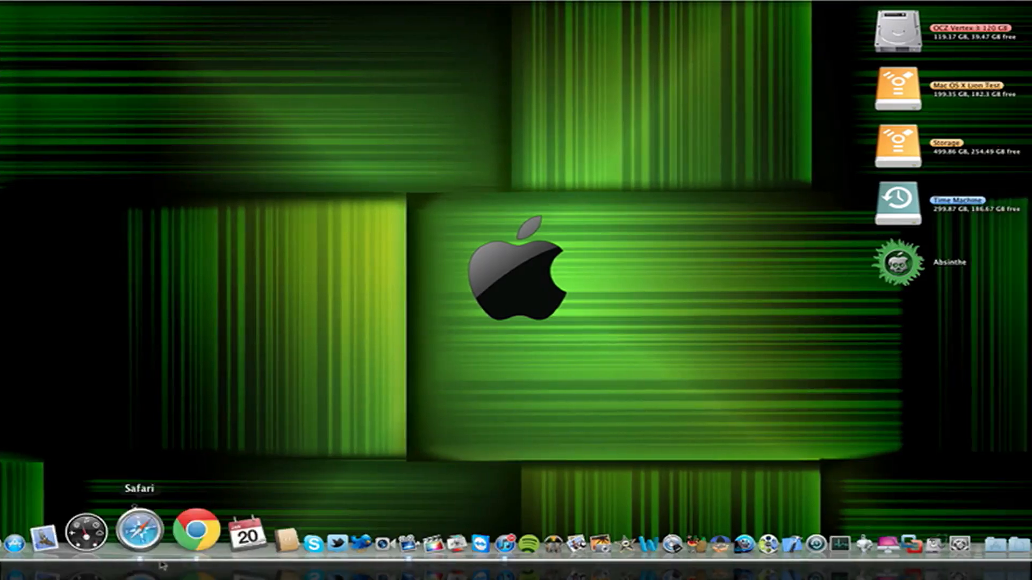
{"action": "left_click", "coordinate": [135, 535]}
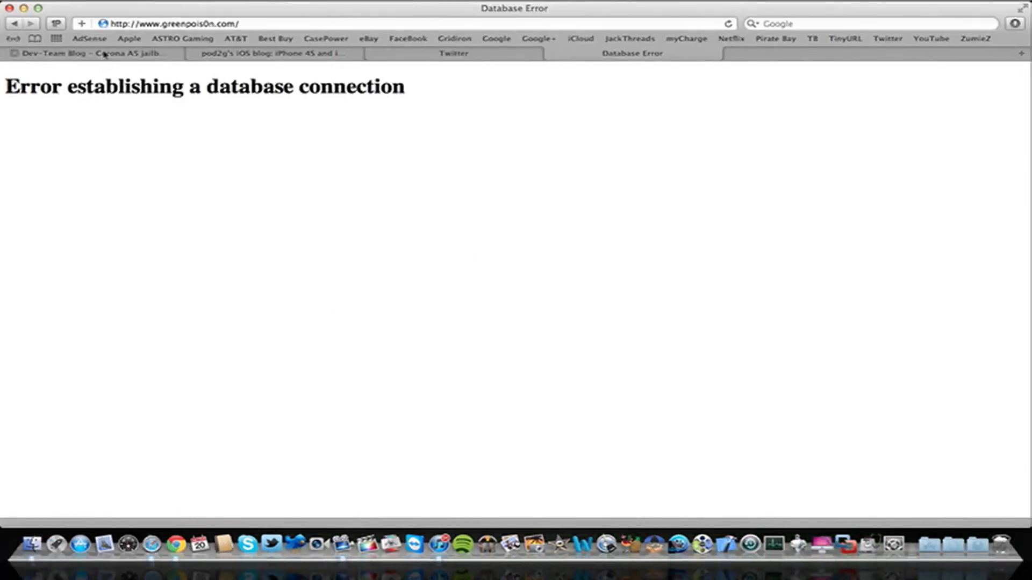
{"action": "left_click", "coordinate": [81, 54]}
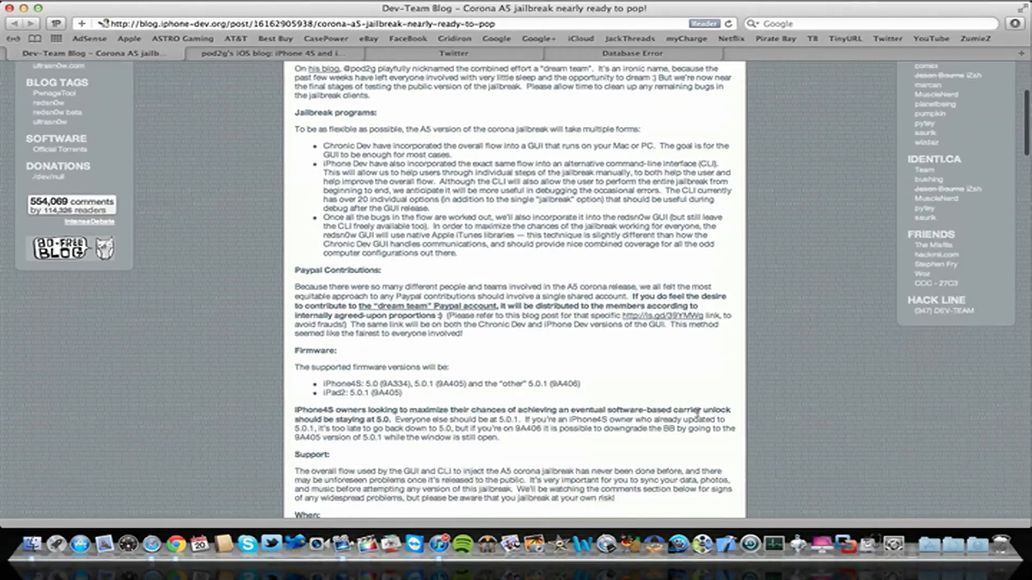
{"action": "scroll", "scroll_direction": "down", "scroll_amount": 3}
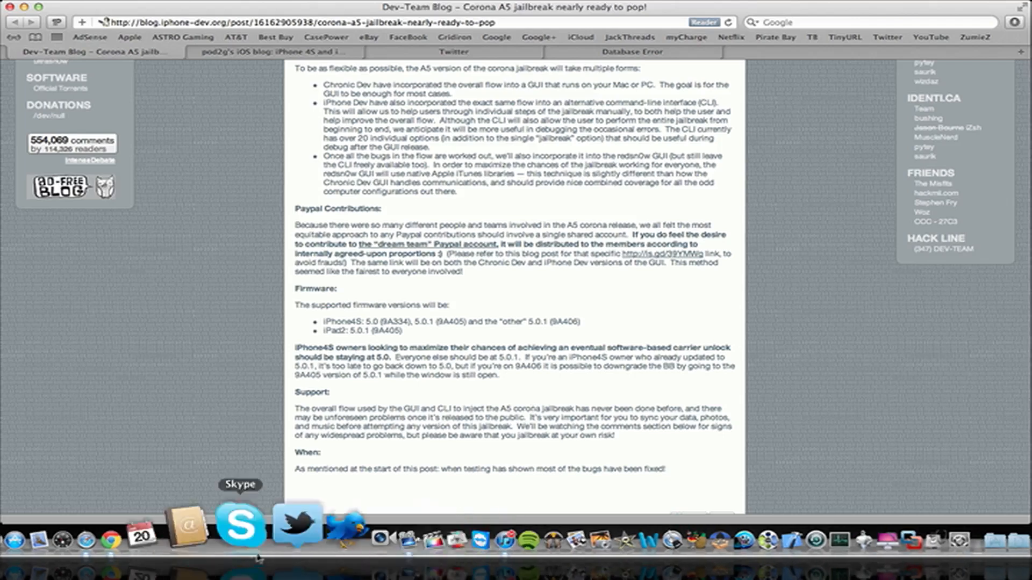
{"action": "mouse_move", "coordinate": [424, 535]}
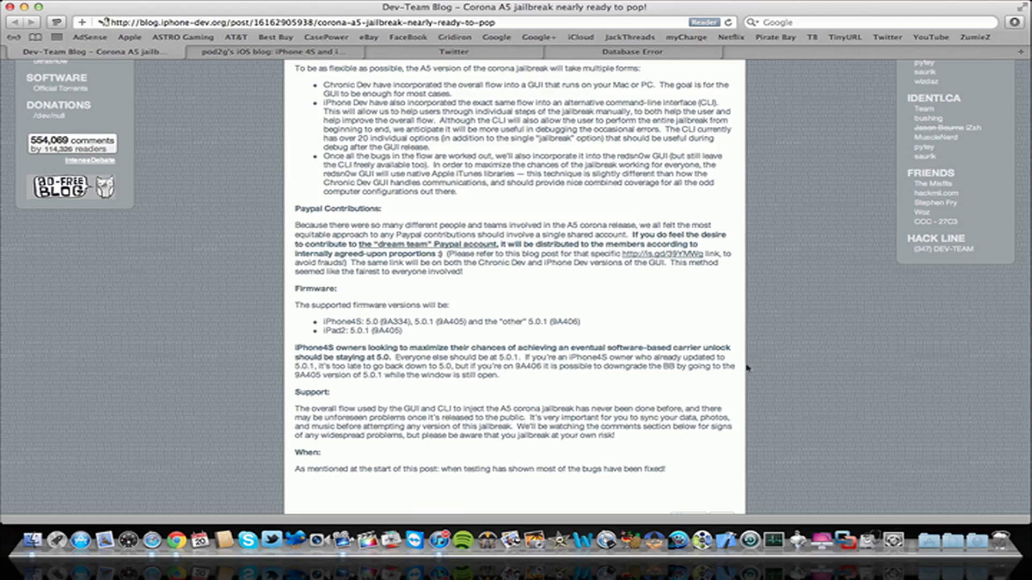
{"action": "mouse_move", "coordinate": [750, 379]}
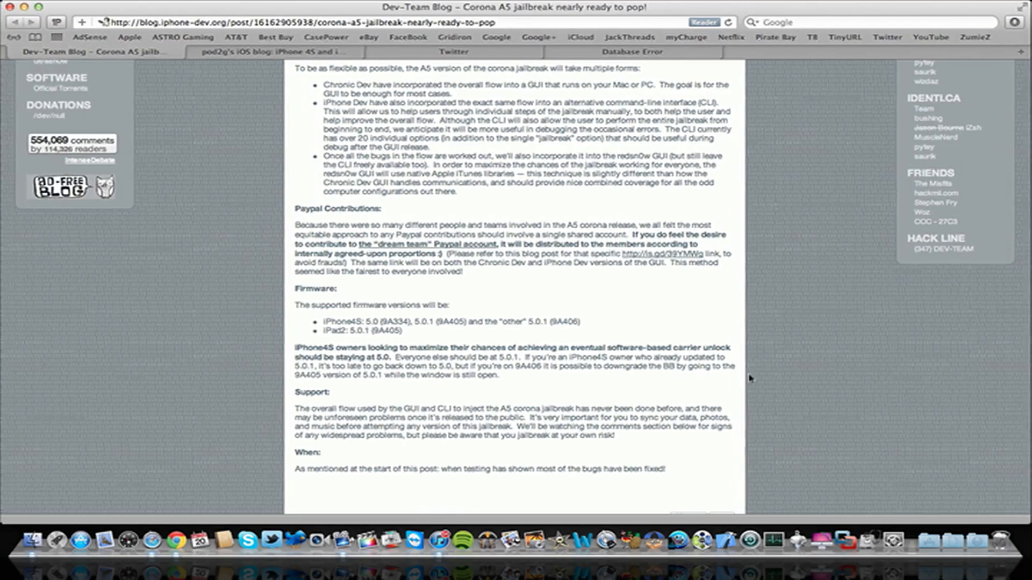
{"action": "mouse_move", "coordinate": [795, 395]}
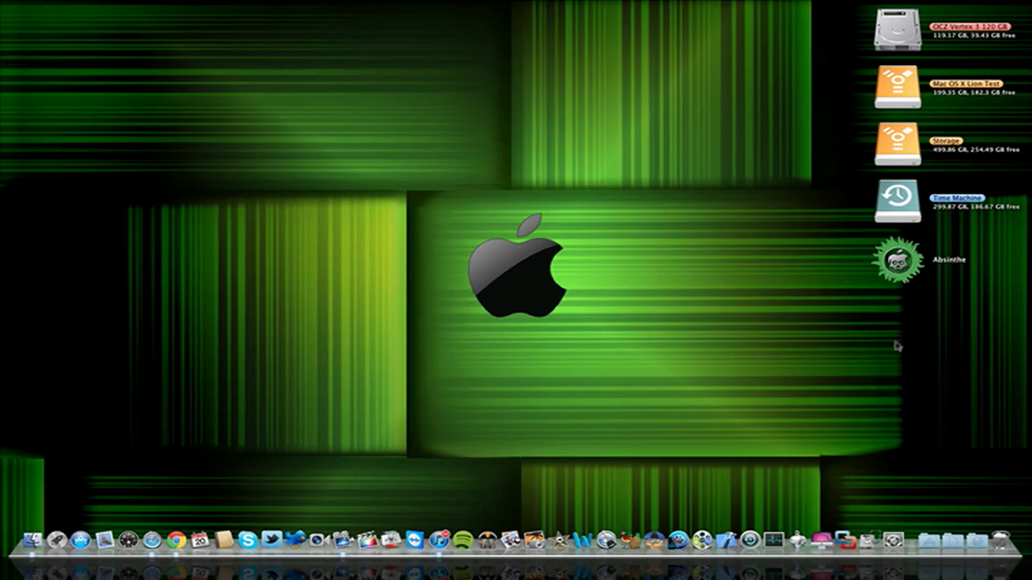
{"action": "mouse_move", "coordinate": [884, 304]}
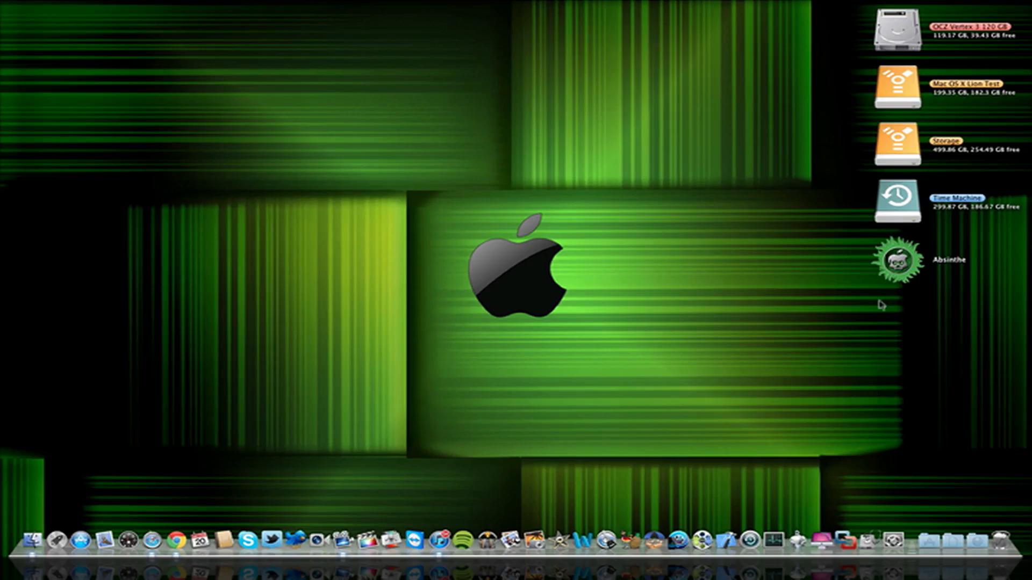
Step: Launch Absinthe from the desktop so it detects the iPhone 4S on iOS 5.0.1
{"action": "double_click", "coordinate": [896, 260]}
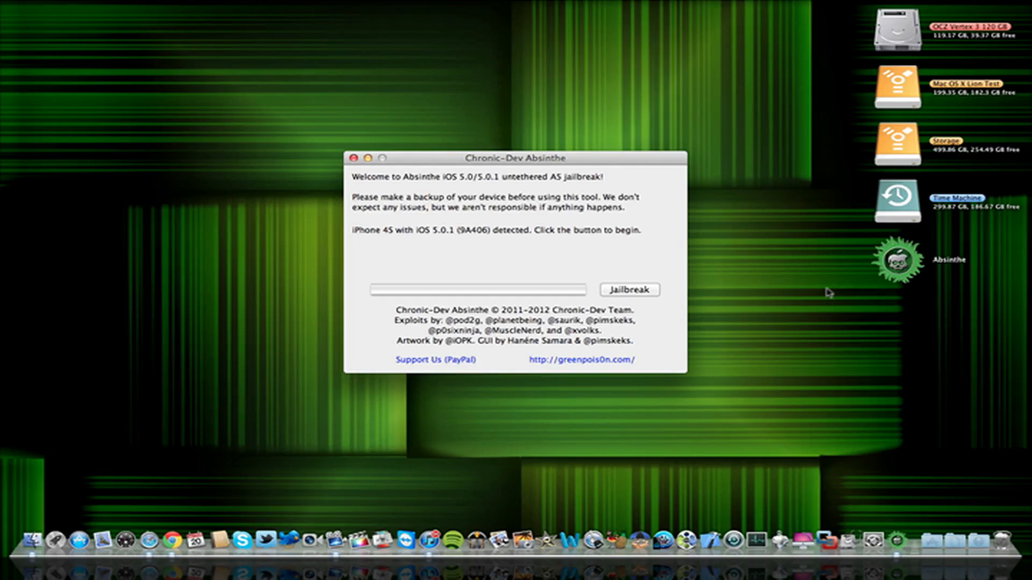
{"action": "mouse_move", "coordinate": [515, 243]}
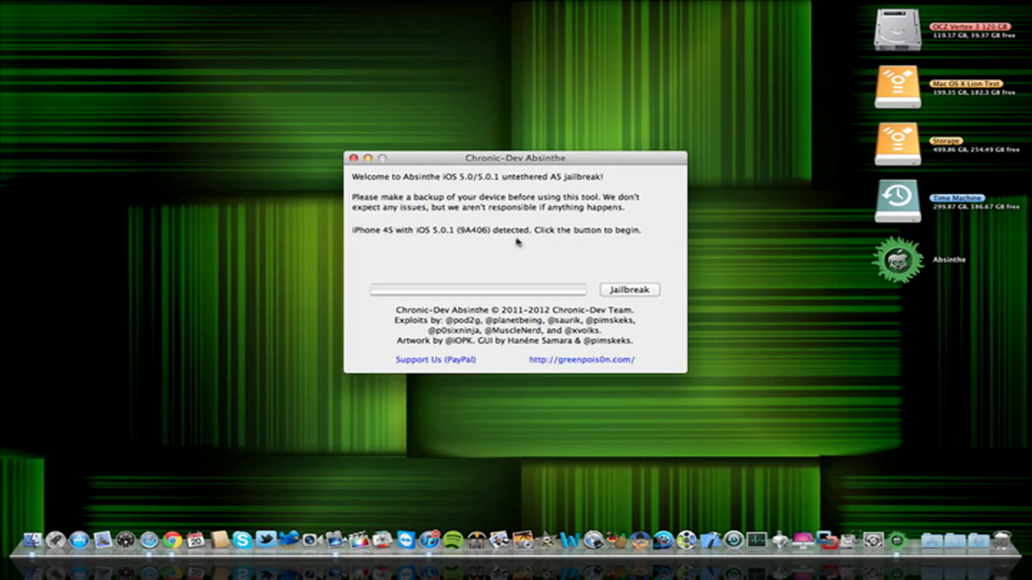
{"action": "mouse_move", "coordinate": [448, 237]}
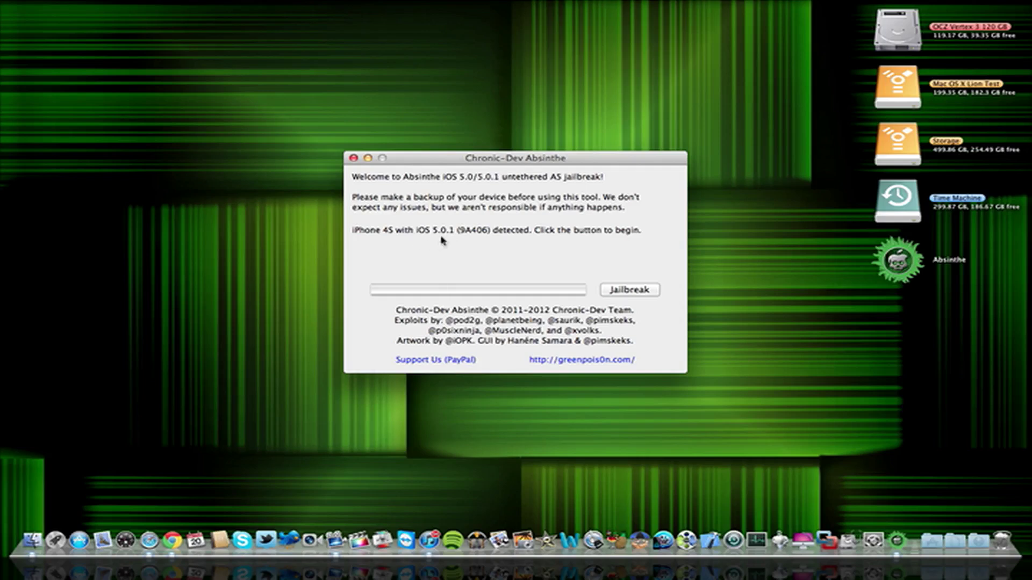
{"action": "mouse_move", "coordinate": [384, 249]}
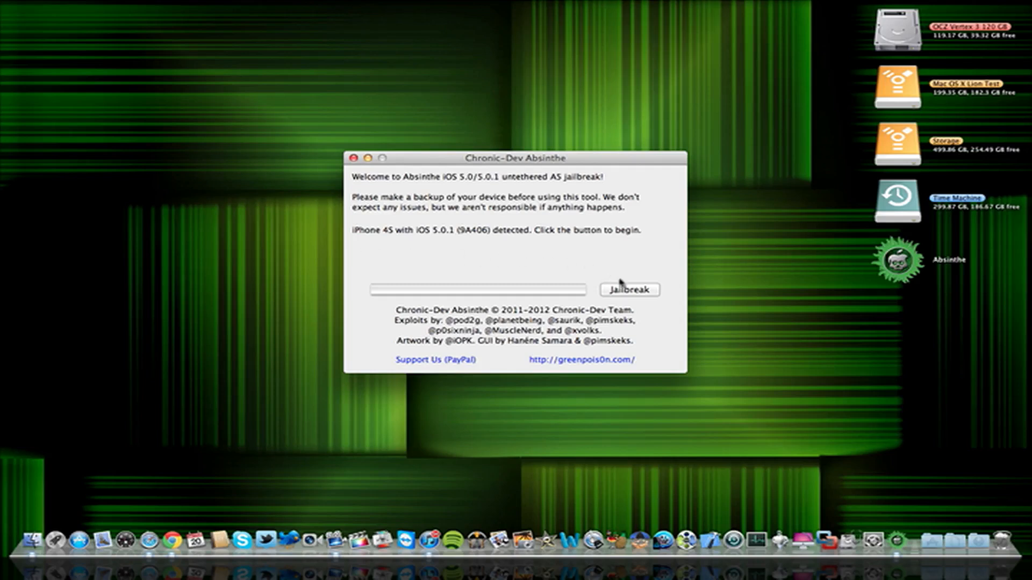
{"action": "mouse_move", "coordinate": [623, 290]}
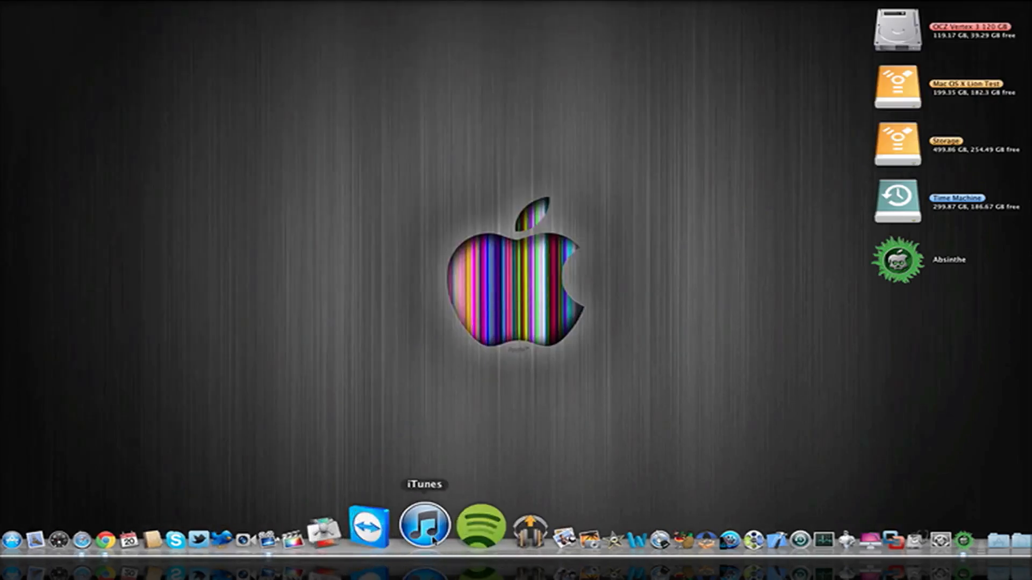
{"action": "mouse_move", "coordinate": [901, 510]}
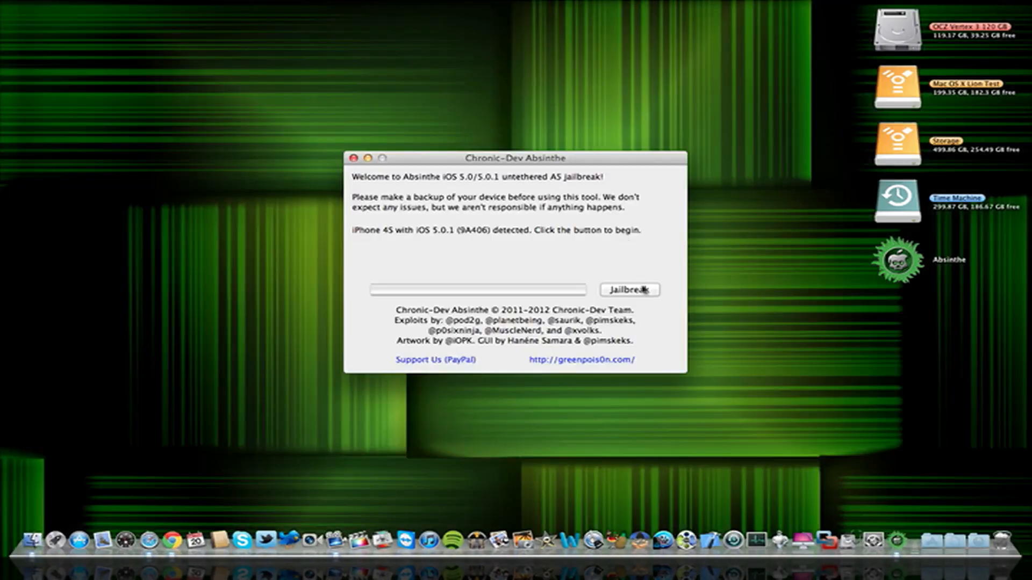
{"action": "left_click", "coordinate": [629, 290]}
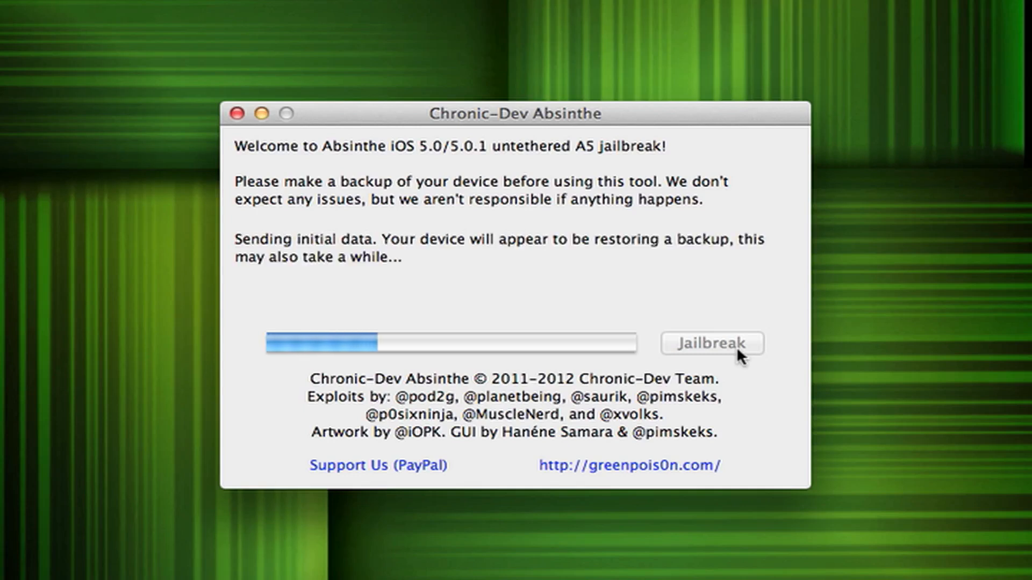
{"action": "mouse_move", "coordinate": [714, 317]}
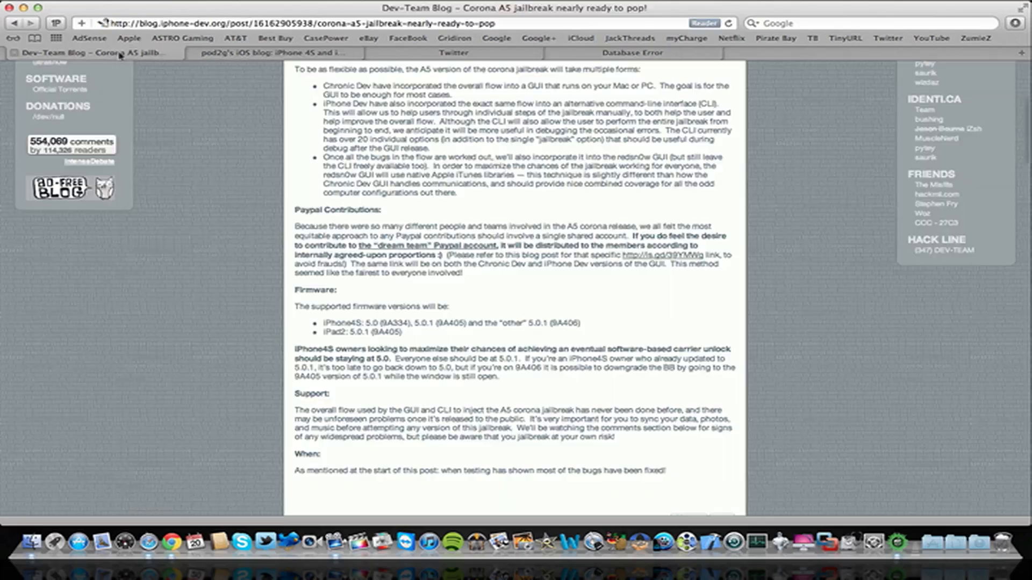
{"action": "left_click", "coordinate": [275, 52]}
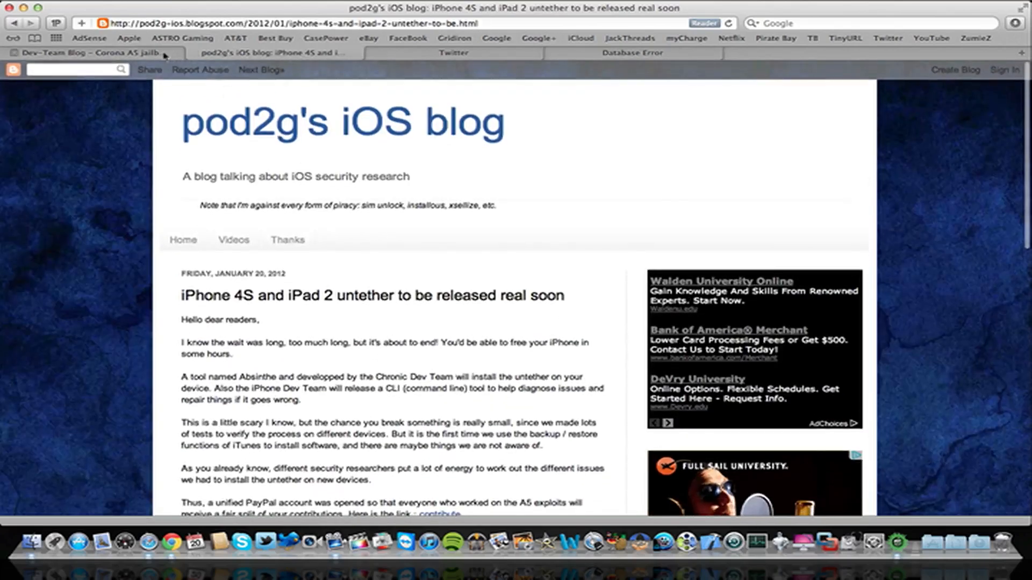
{"action": "left_click", "coordinate": [86, 52]}
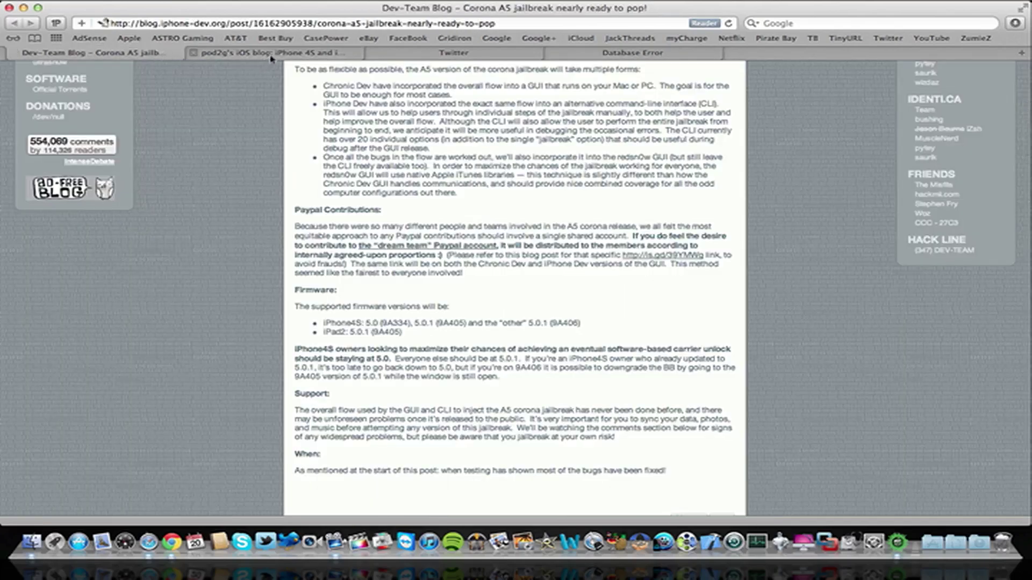
{"action": "left_click", "coordinate": [269, 53]}
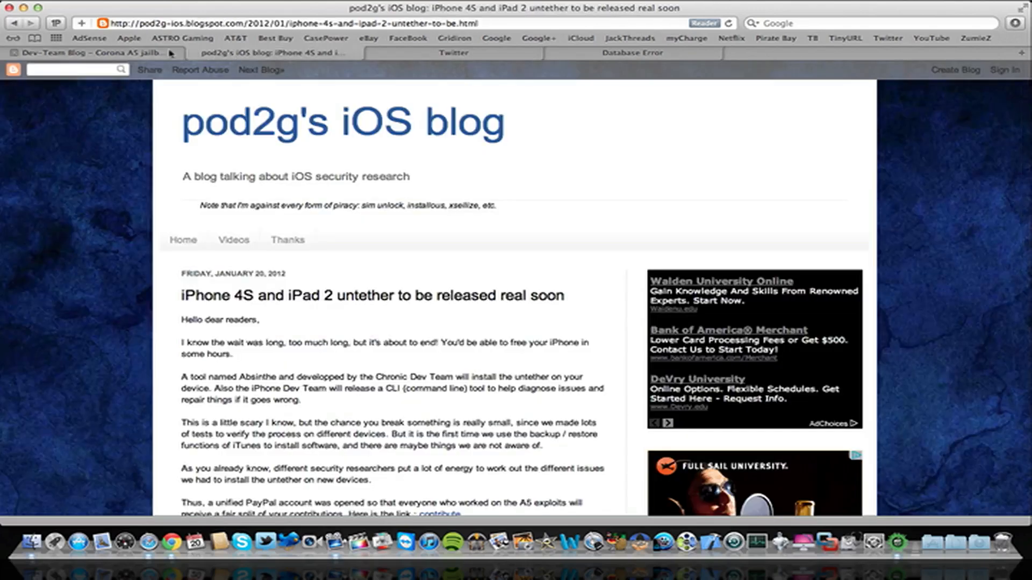
{"action": "left_click", "coordinate": [97, 52]}
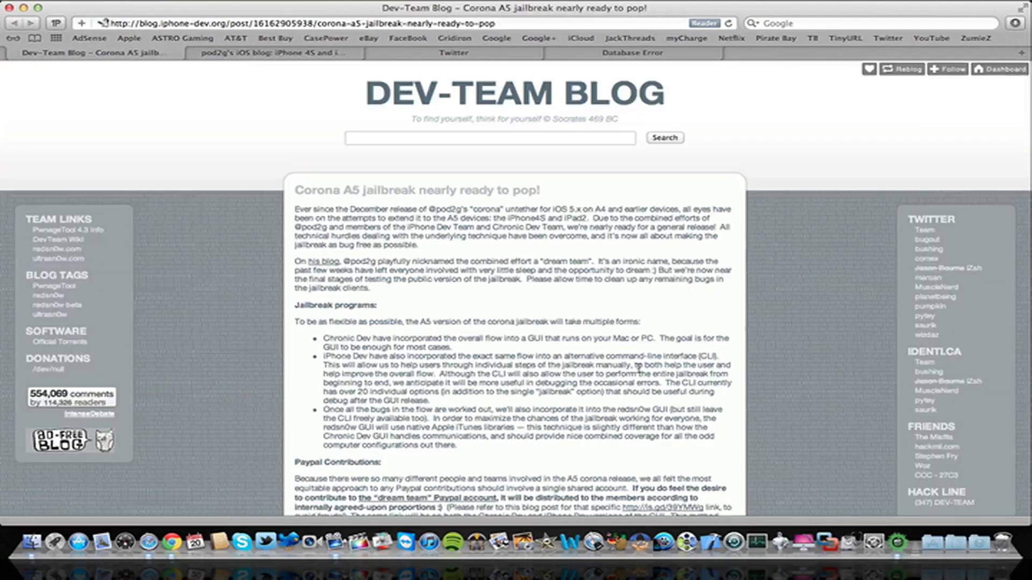
{"action": "mouse_move", "coordinate": [535, 239]}
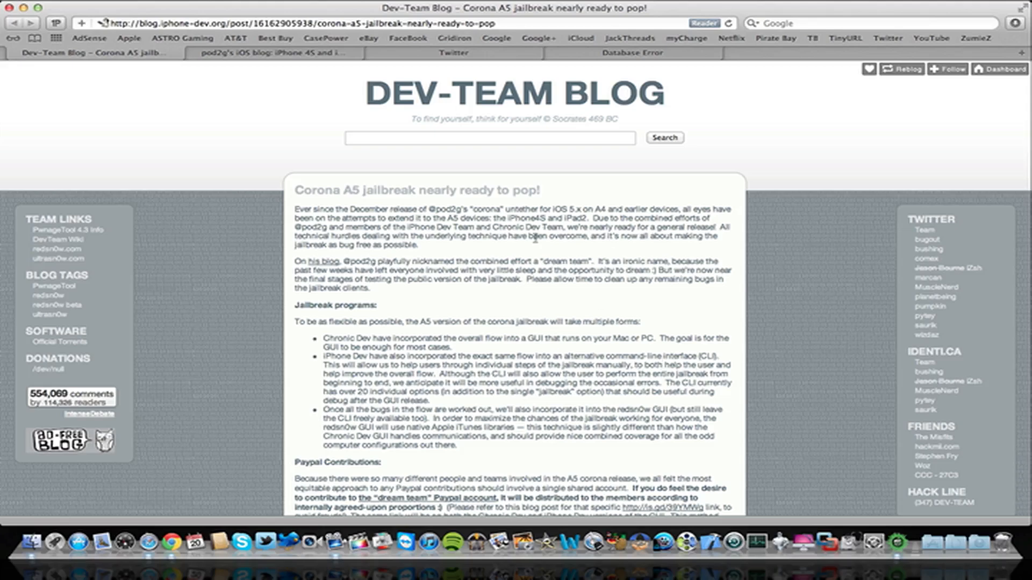
{"action": "mouse_move", "coordinate": [818, 360]}
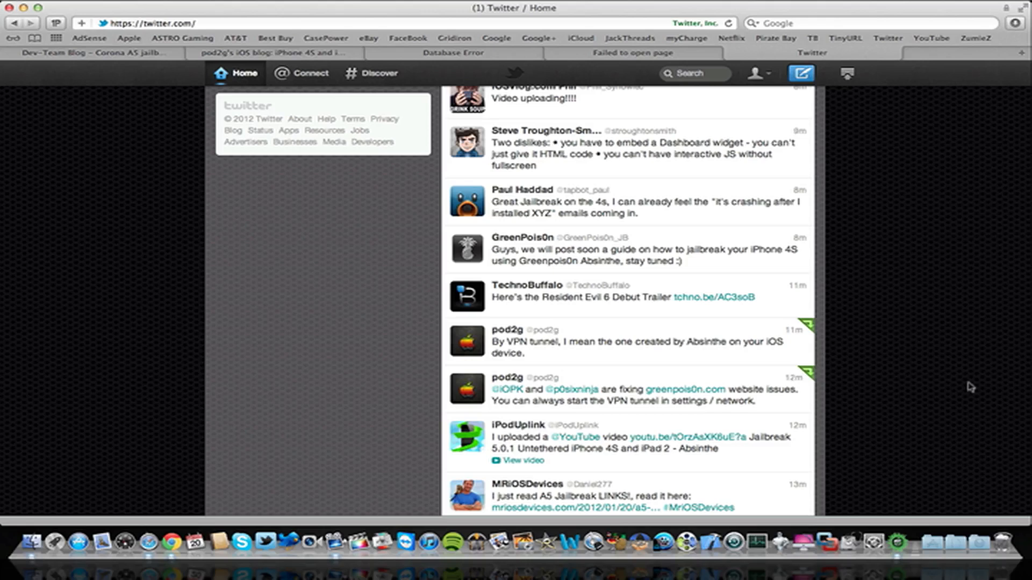
{"action": "mouse_move", "coordinate": [928, 388]}
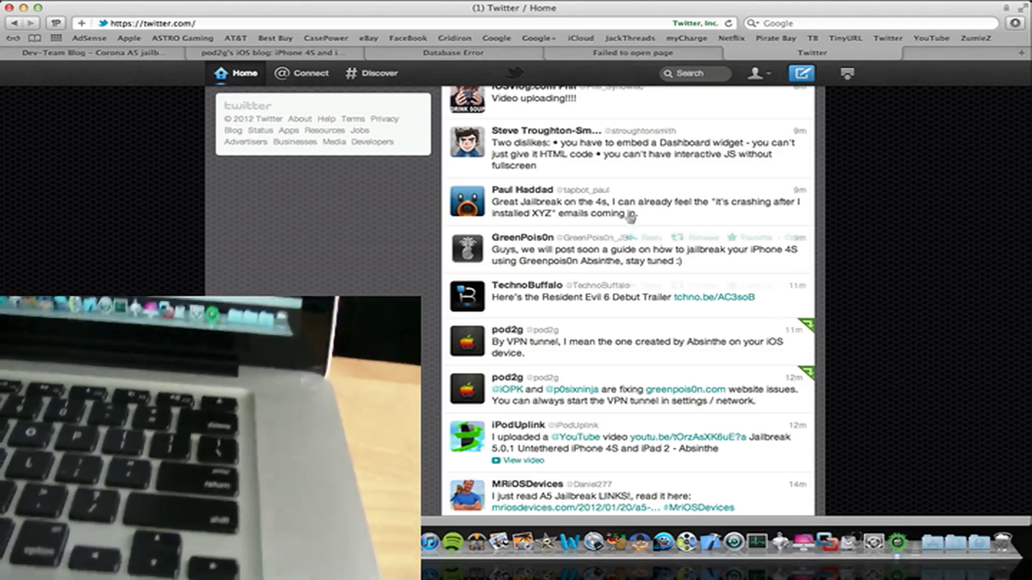
{"action": "left_click", "coordinate": [458, 53]}
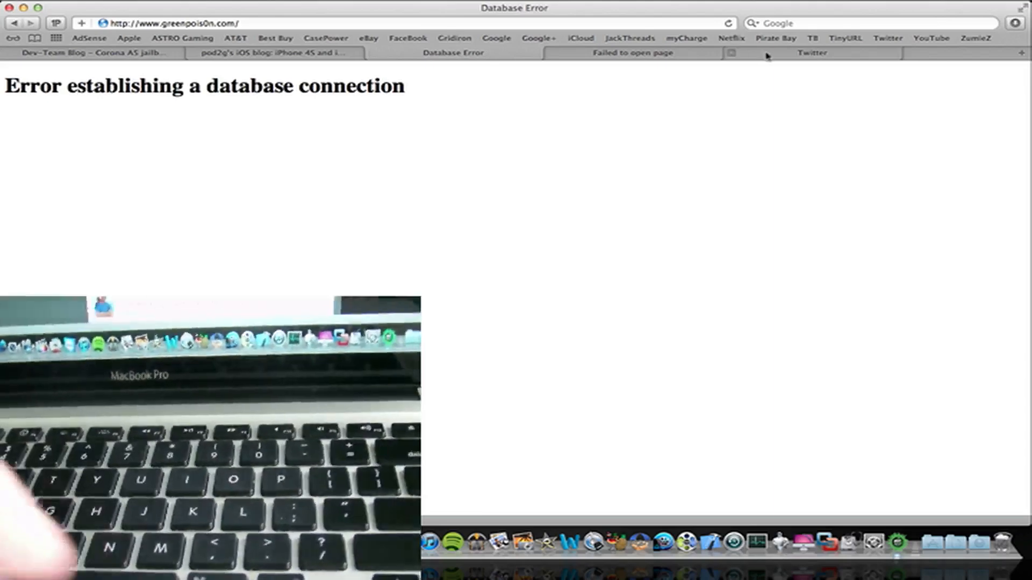
{"action": "left_click", "coordinate": [811, 53]}
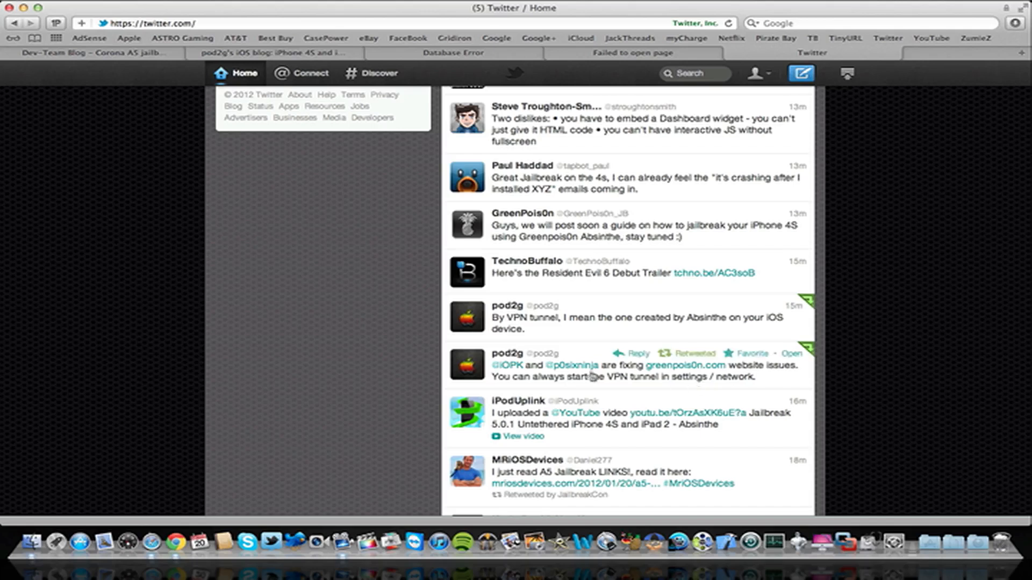
Step: Switch back and forth between the Dev-Team Blog and pod2g's iOS blog tabs, ending on pod2g's post
{"action": "left_click", "coordinate": [94, 53]}
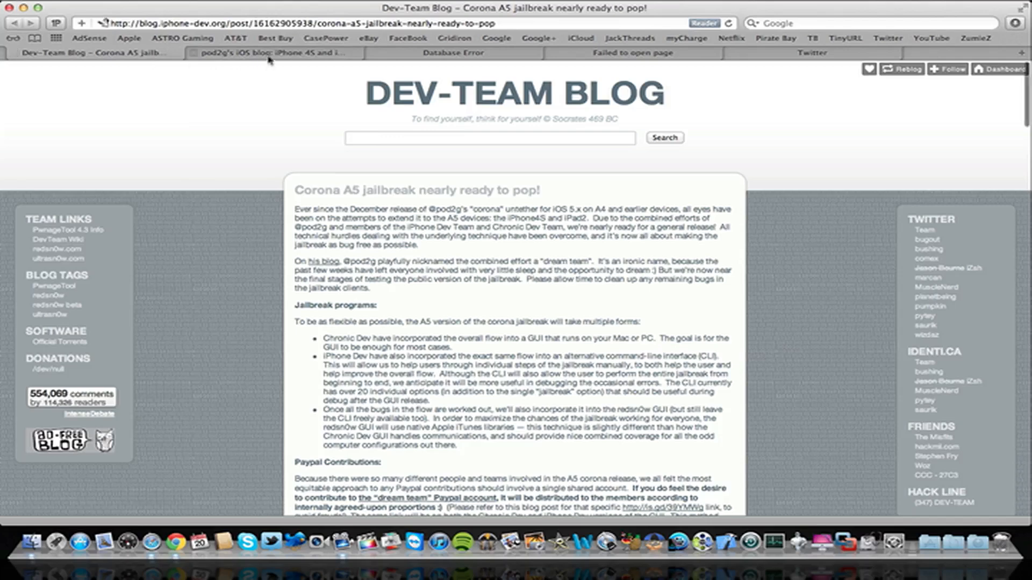
{"action": "left_click", "coordinate": [270, 52]}
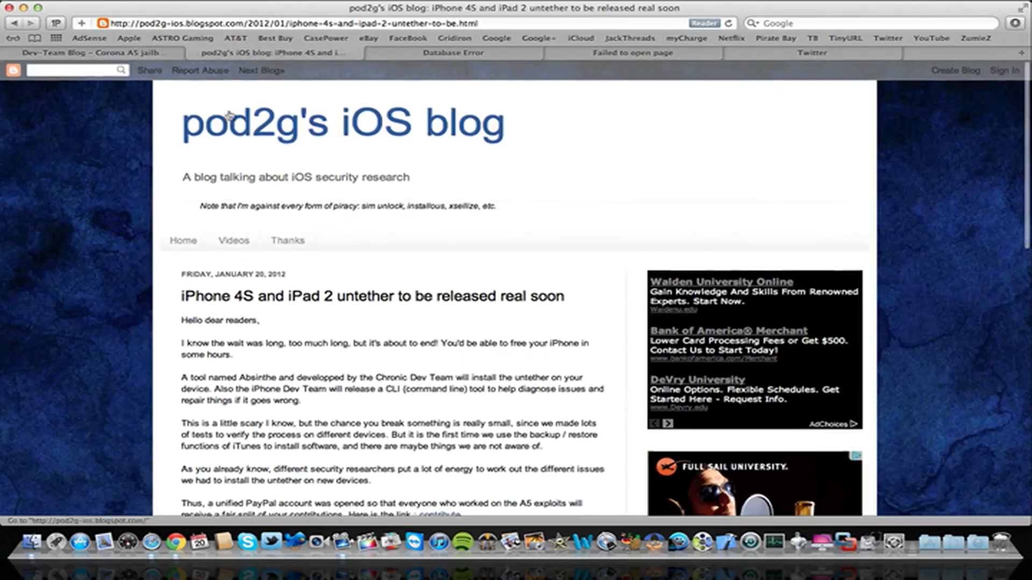
{"action": "left_click", "coordinate": [94, 51]}
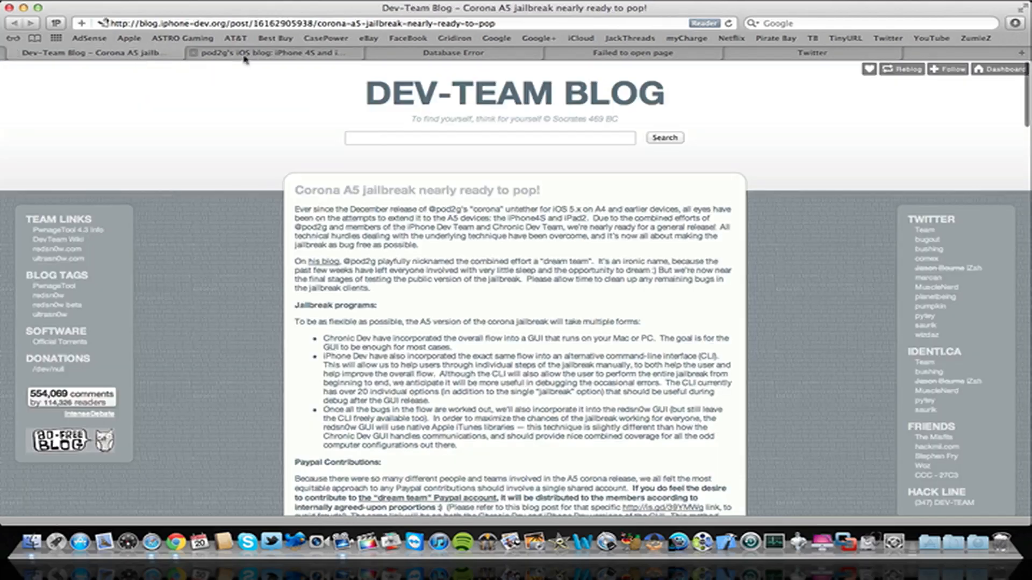
{"action": "left_click", "coordinate": [269, 53]}
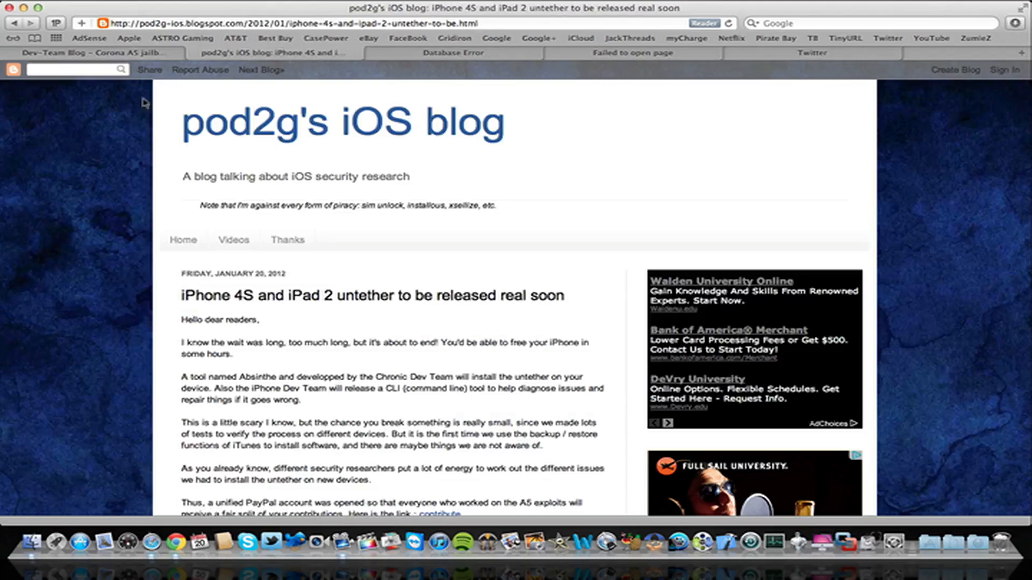
{"action": "left_click", "coordinate": [73, 52]}
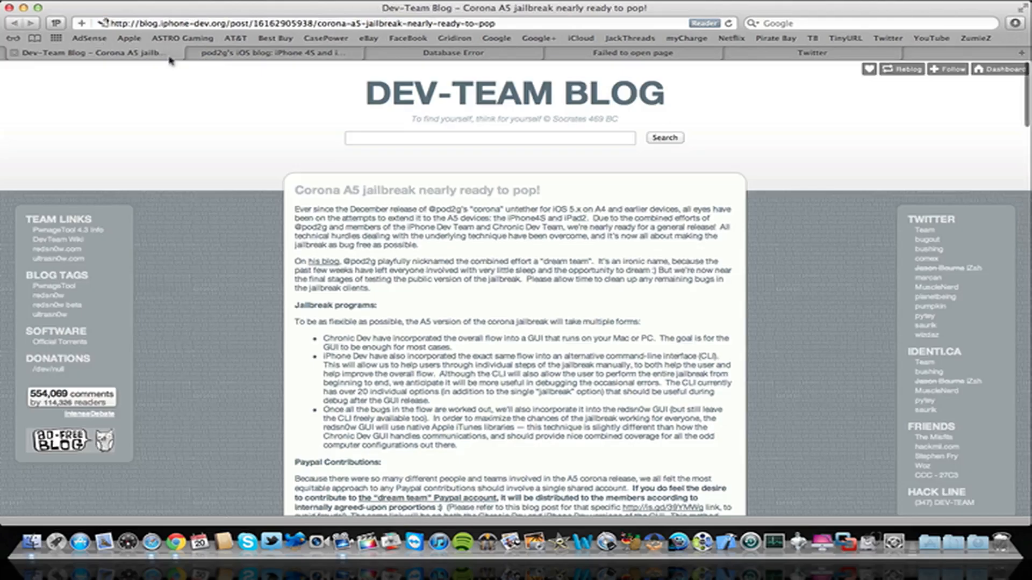
{"action": "mouse_move", "coordinate": [226, 54]}
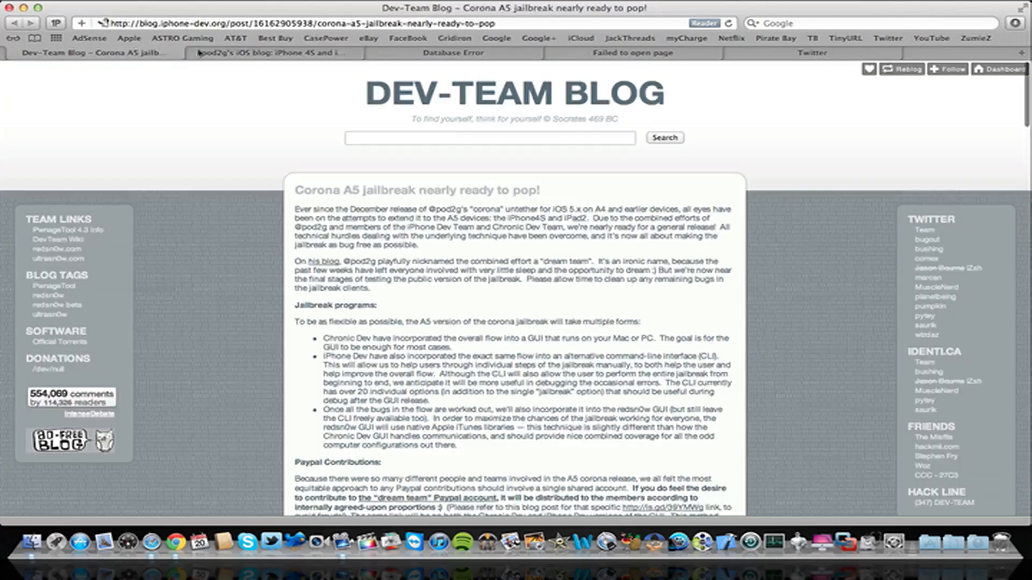
{"action": "left_click", "coordinate": [270, 53]}
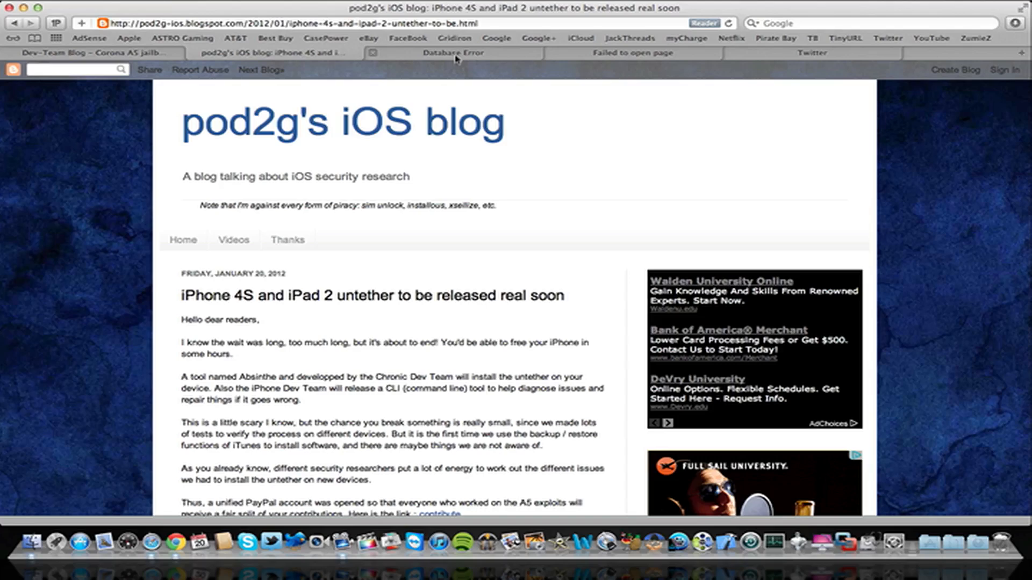
Step: Check the erroring greenpois0n page, the Twitter feed and pod2g's untether post across tabs
{"action": "left_click", "coordinate": [453, 53]}
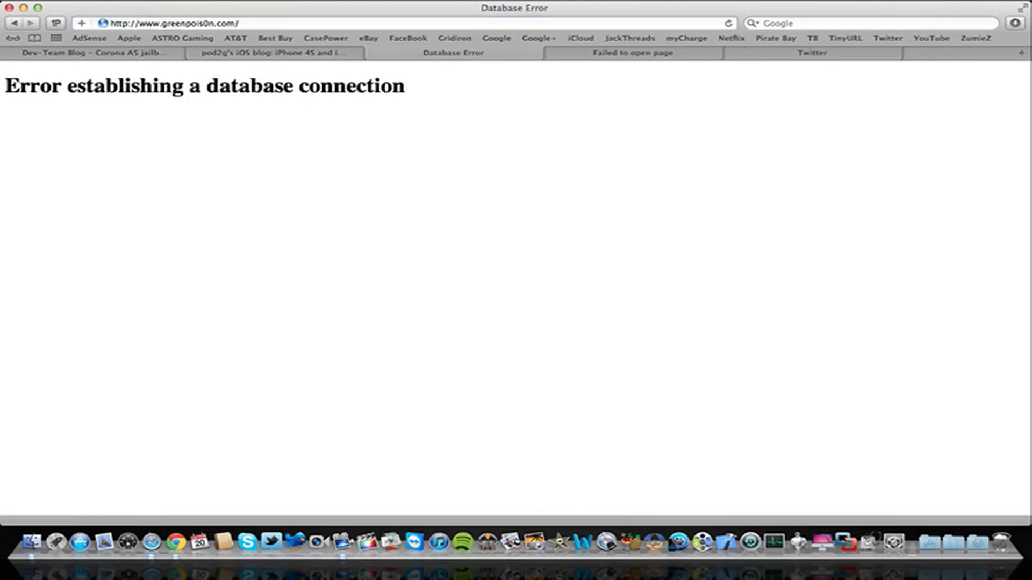
{"action": "left_click", "coordinate": [634, 53]}
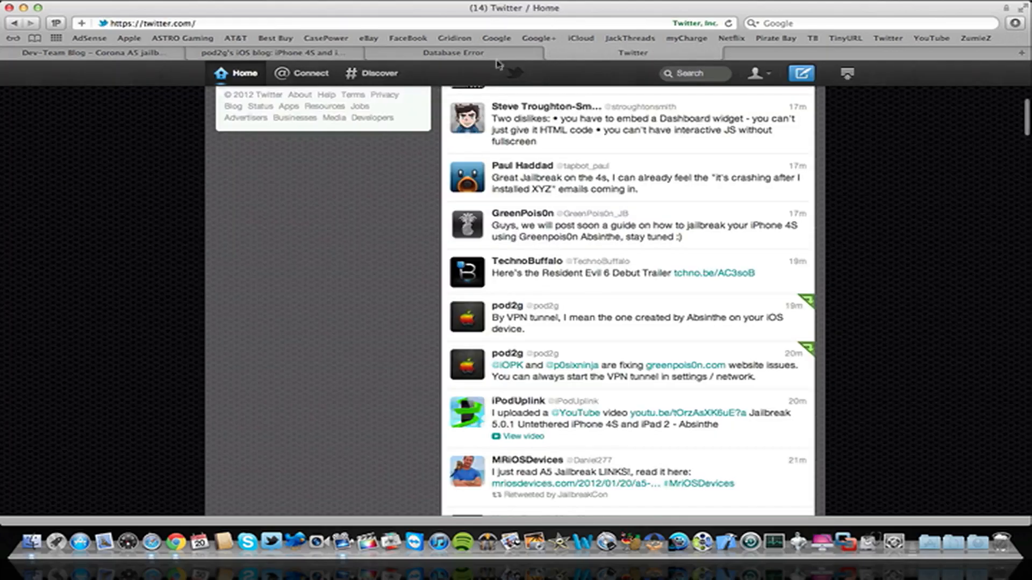
{"action": "left_click", "coordinate": [272, 52]}
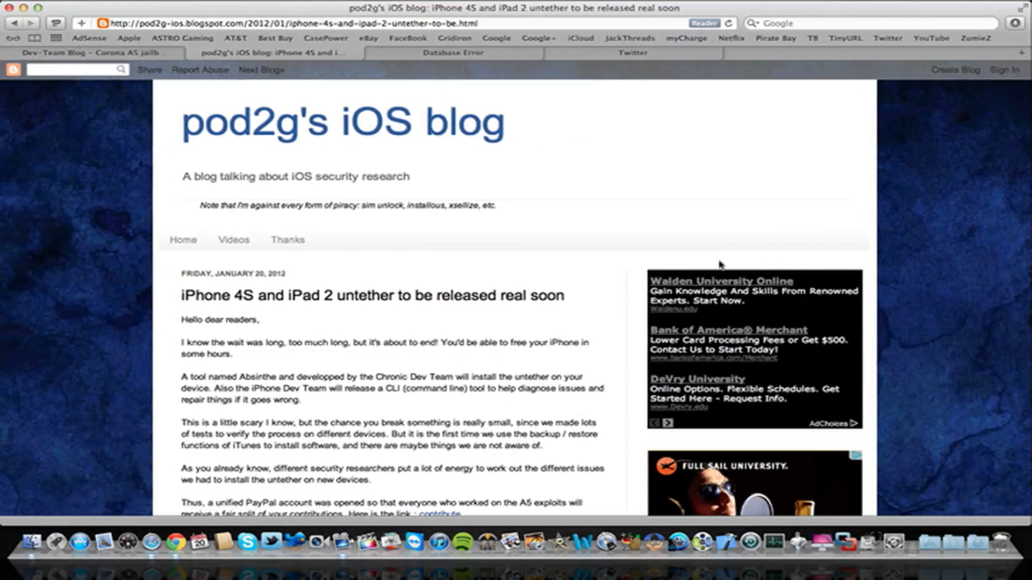
{"action": "left_click", "coordinate": [452, 53]}
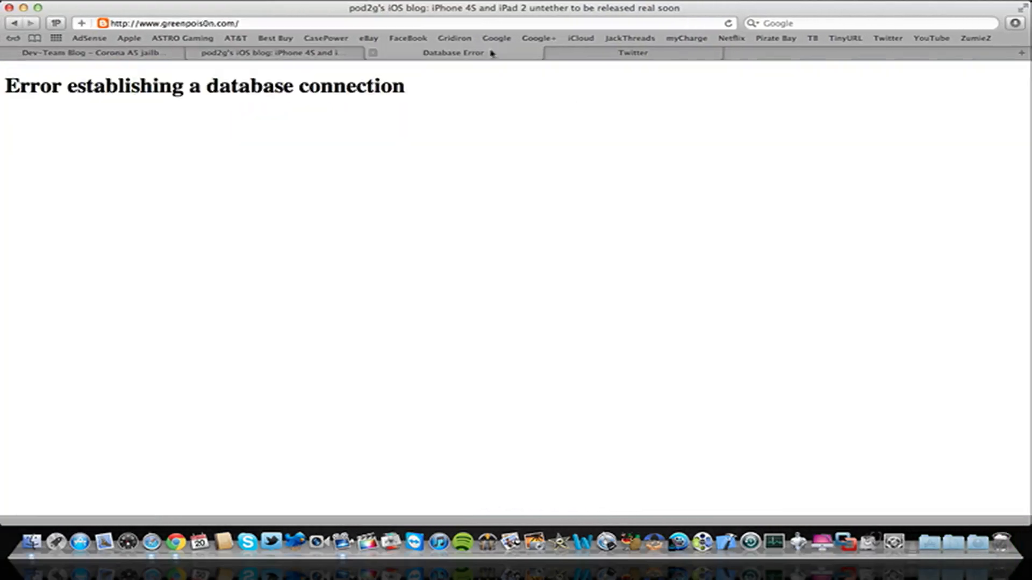
{"action": "left_click", "coordinate": [453, 53]}
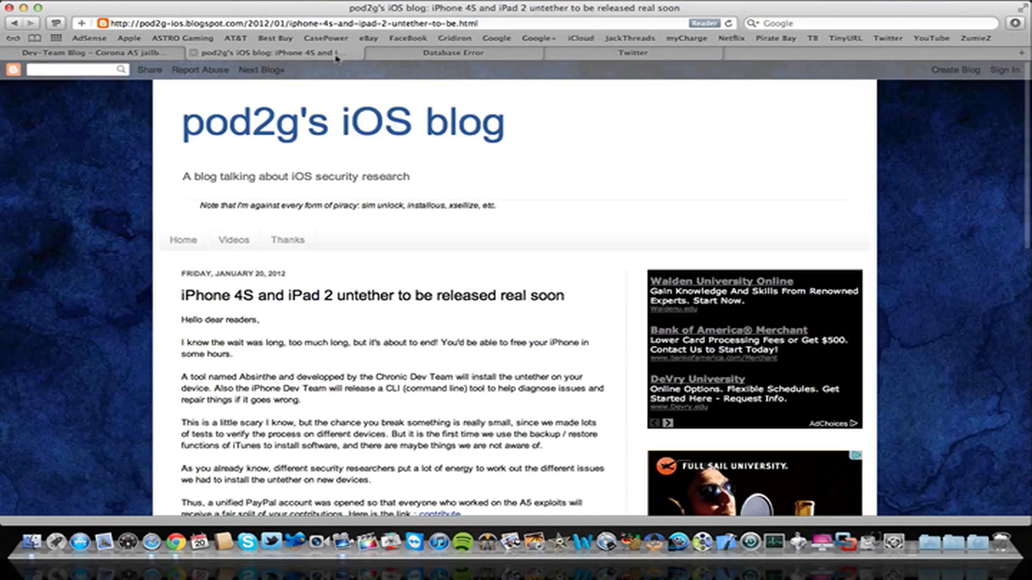
{"action": "mouse_move", "coordinate": [193, 76]}
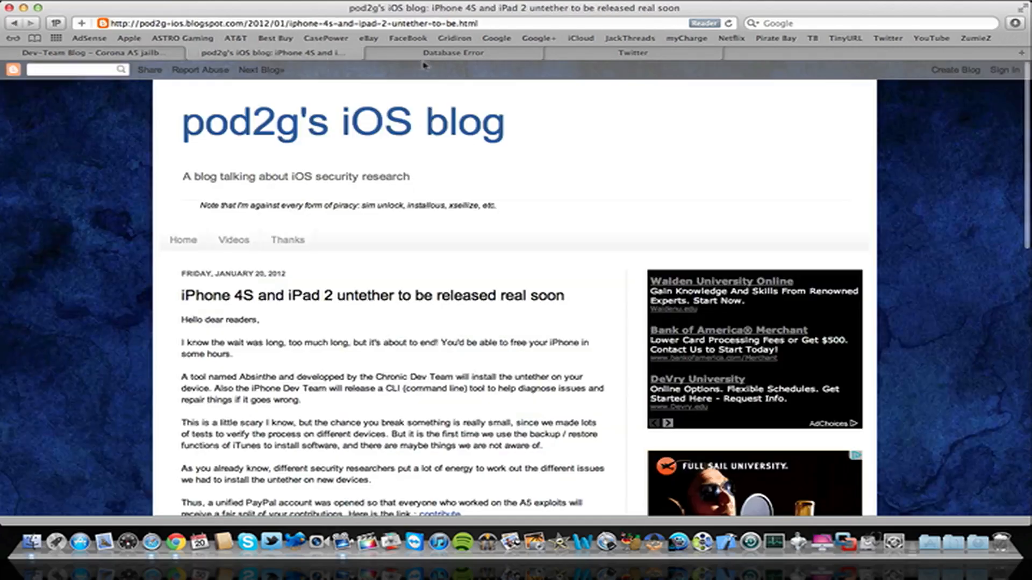
{"action": "left_click", "coordinate": [456, 52]}
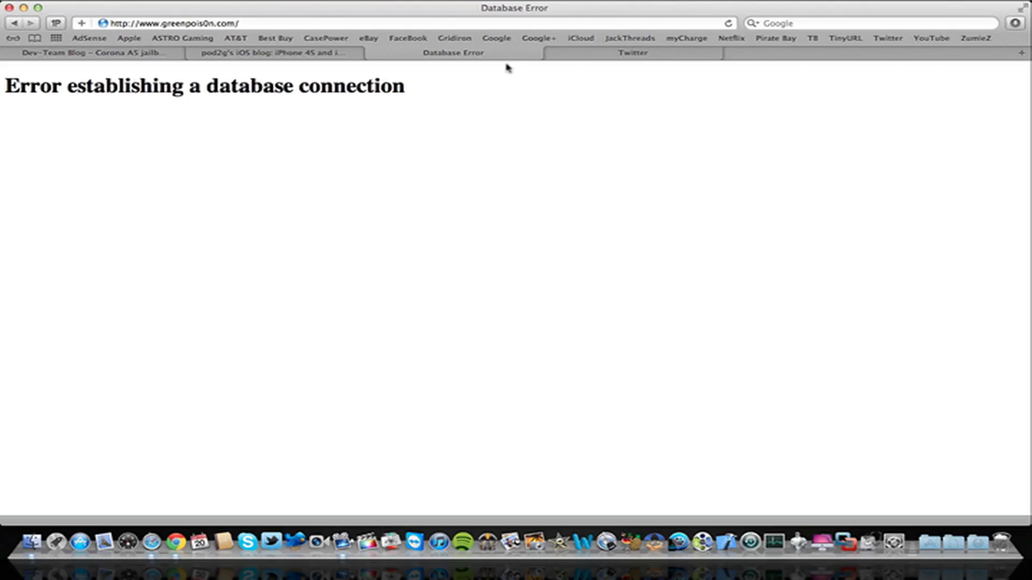
{"action": "left_click", "coordinate": [271, 55]}
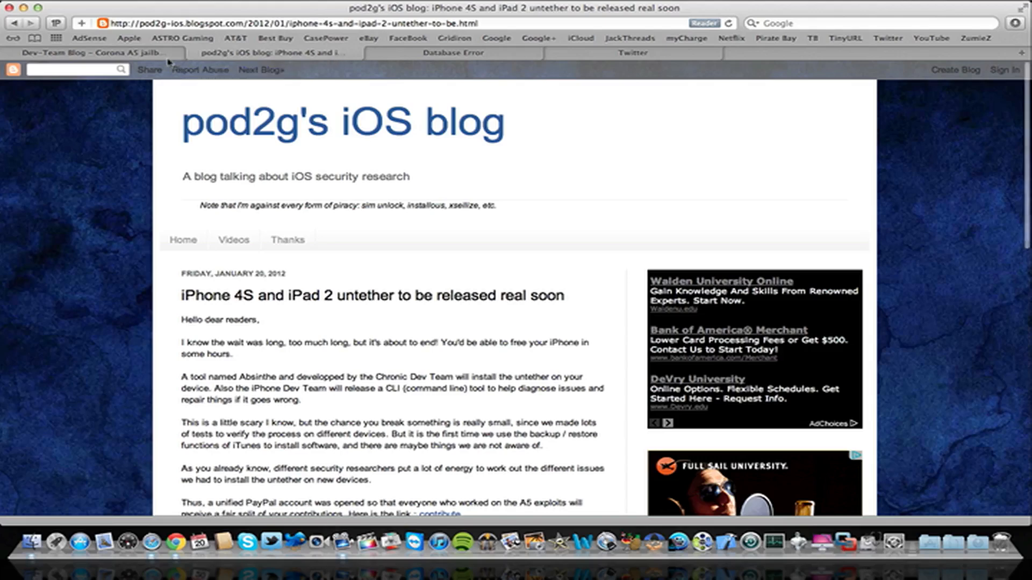
Step: Read down the Dev-Team Corona A5 post, then return to pod2g's untether announcement
{"action": "left_click", "coordinate": [97, 53]}
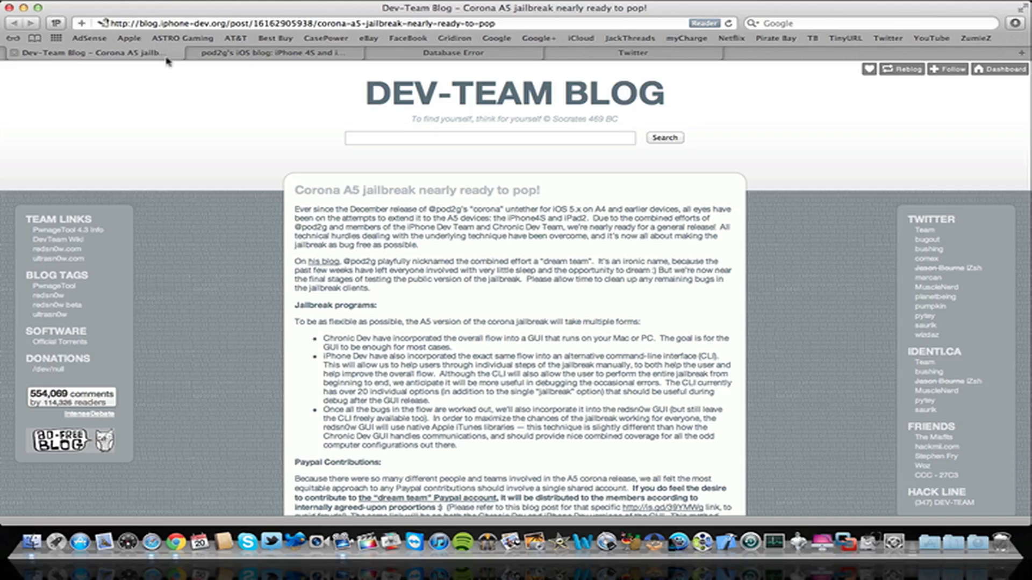
{"action": "mouse_move", "coordinate": [221, 92]}
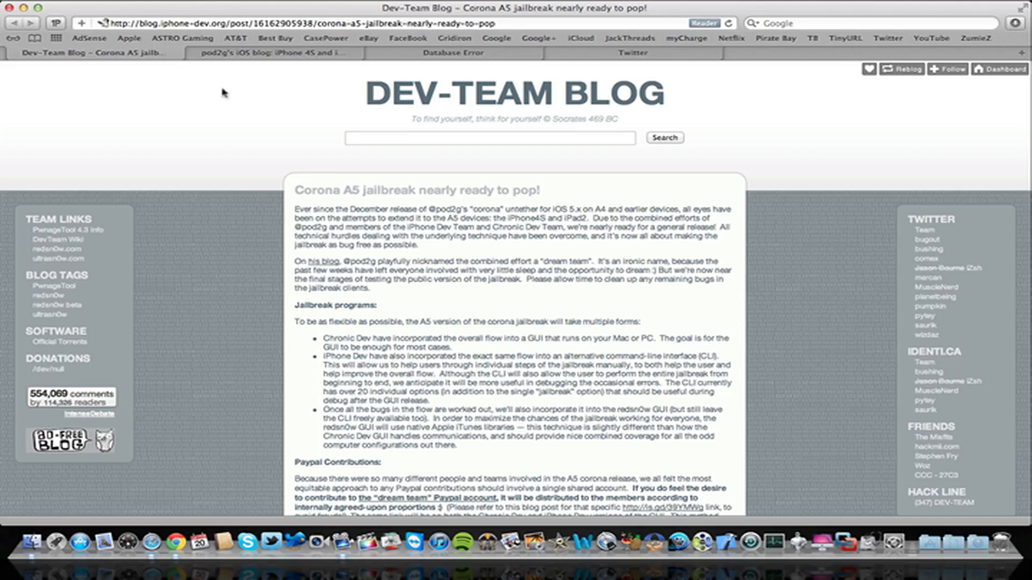
{"action": "scroll", "scroll_direction": "down", "scroll_amount": 3}
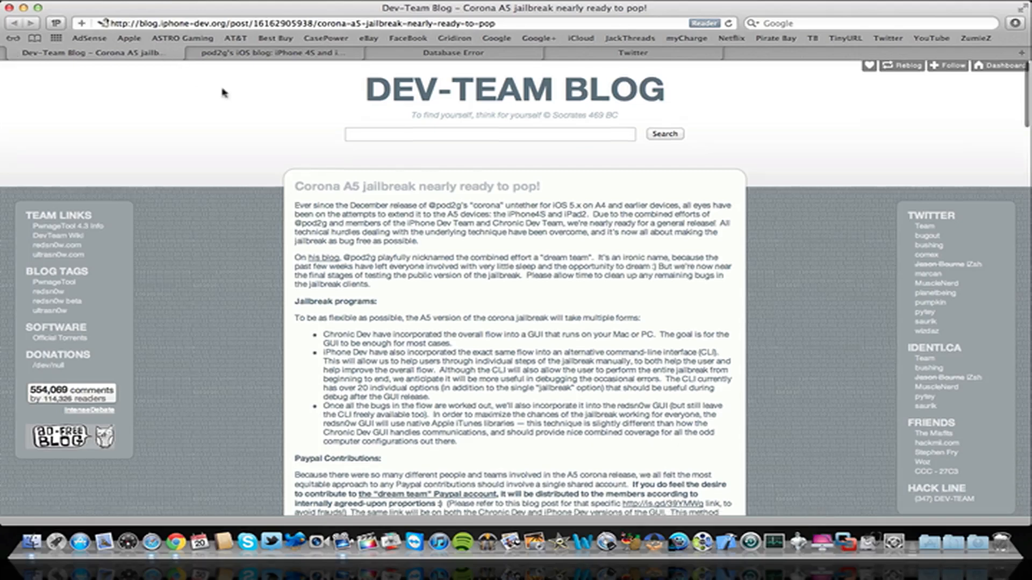
{"action": "scroll", "scroll_direction": "down", "scroll_amount": 3}
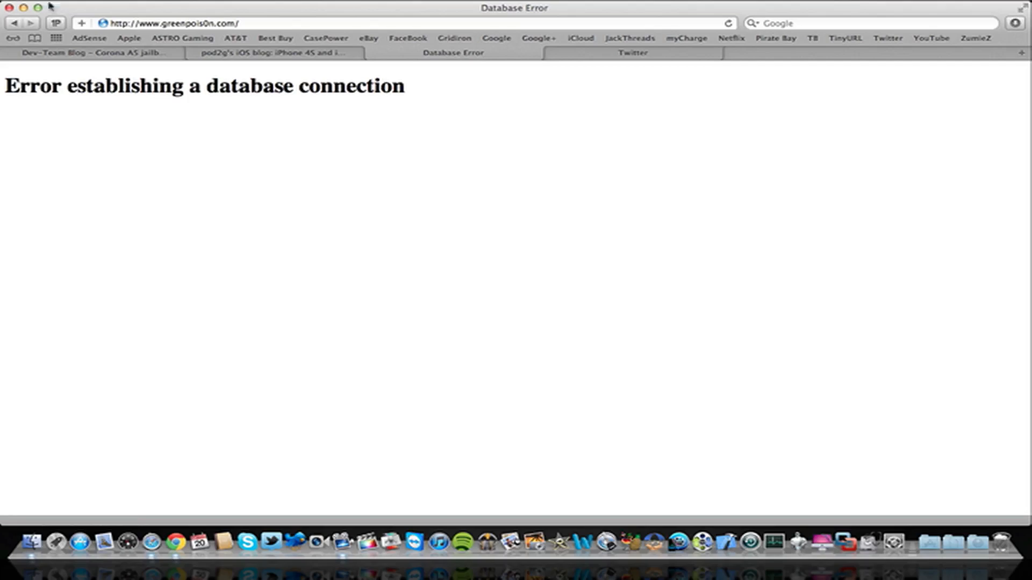
{"action": "left_click", "coordinate": [278, 54]}
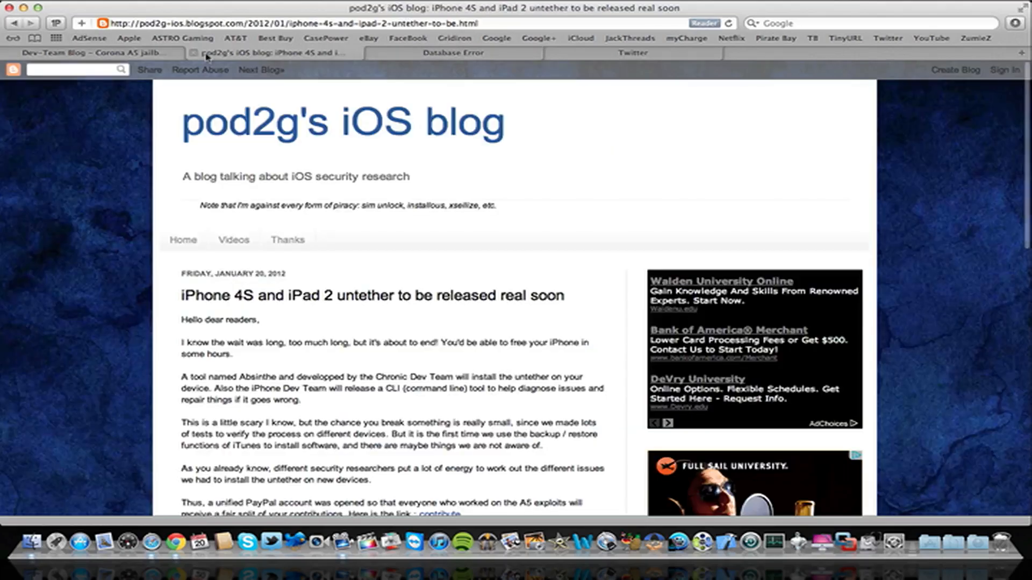